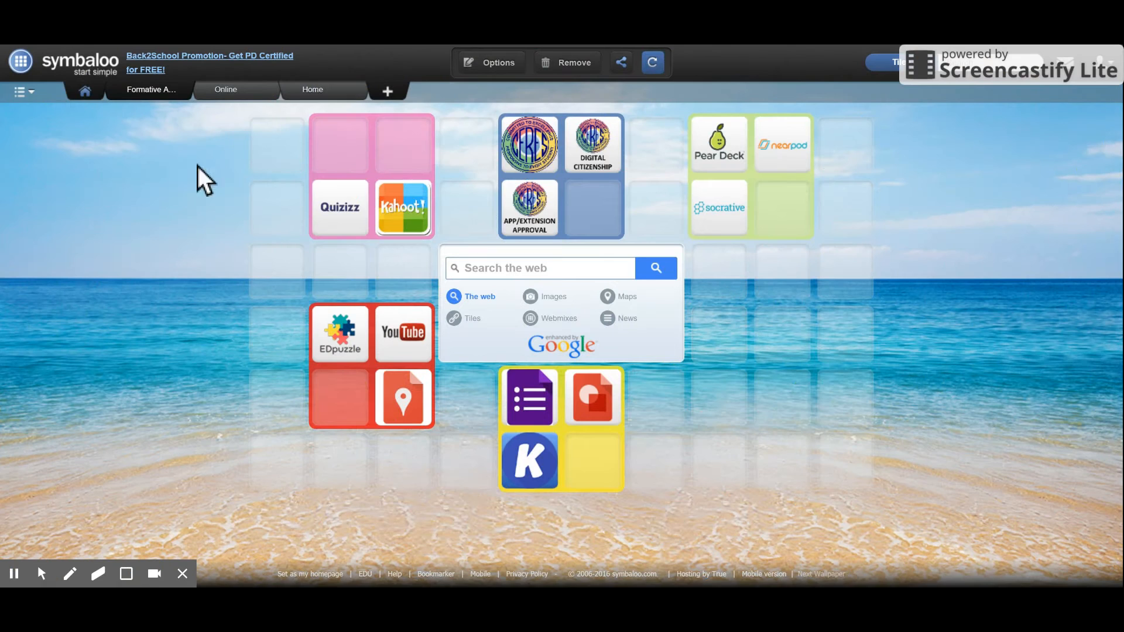
pyautogui.moveTo(965, 427)
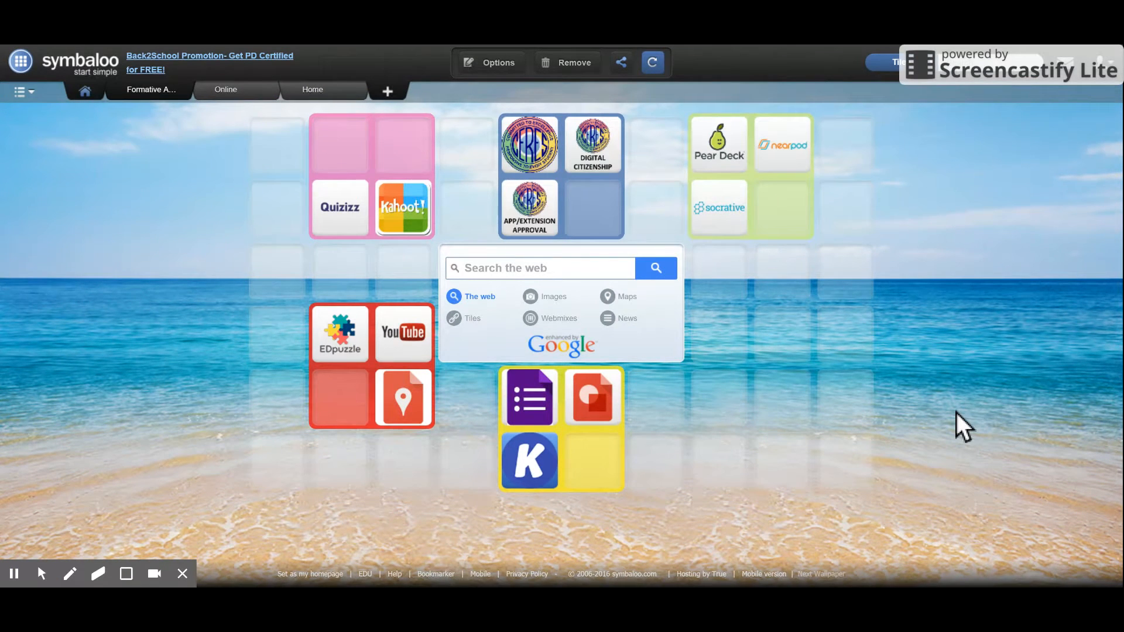
pyautogui.moveTo(990, 460)
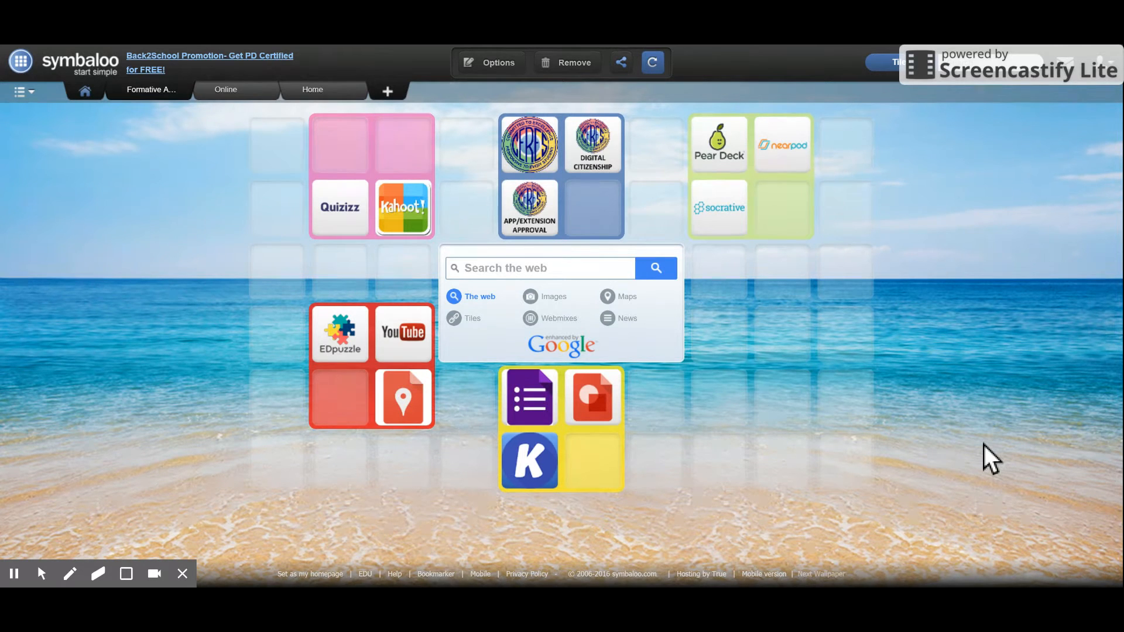
pyautogui.moveTo(151, 409)
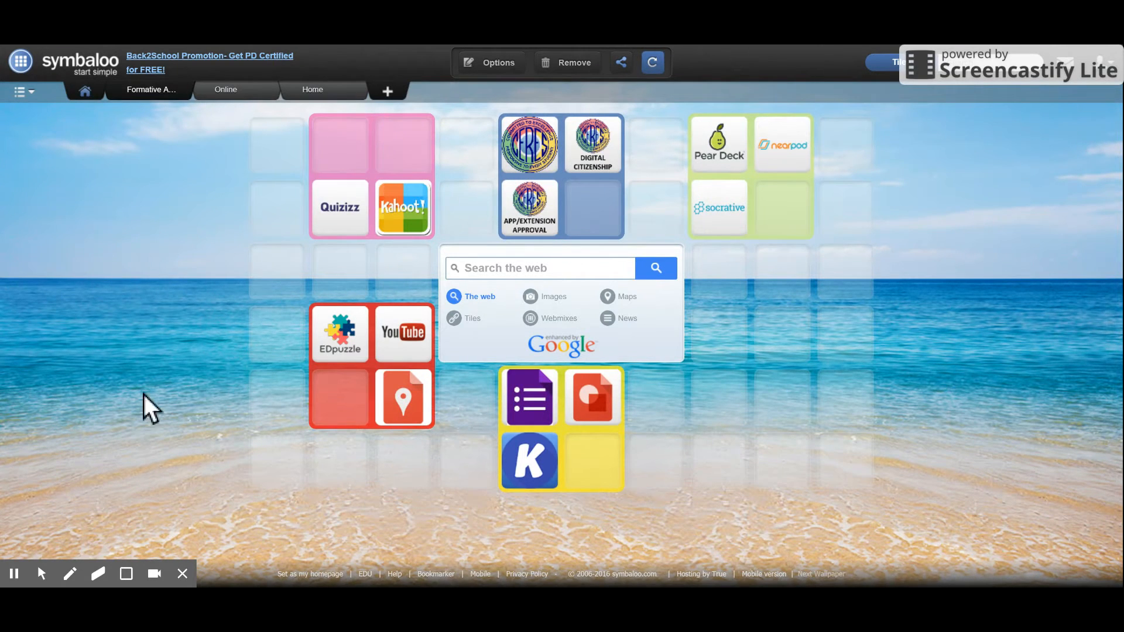
pyautogui.moveTo(136, 309)
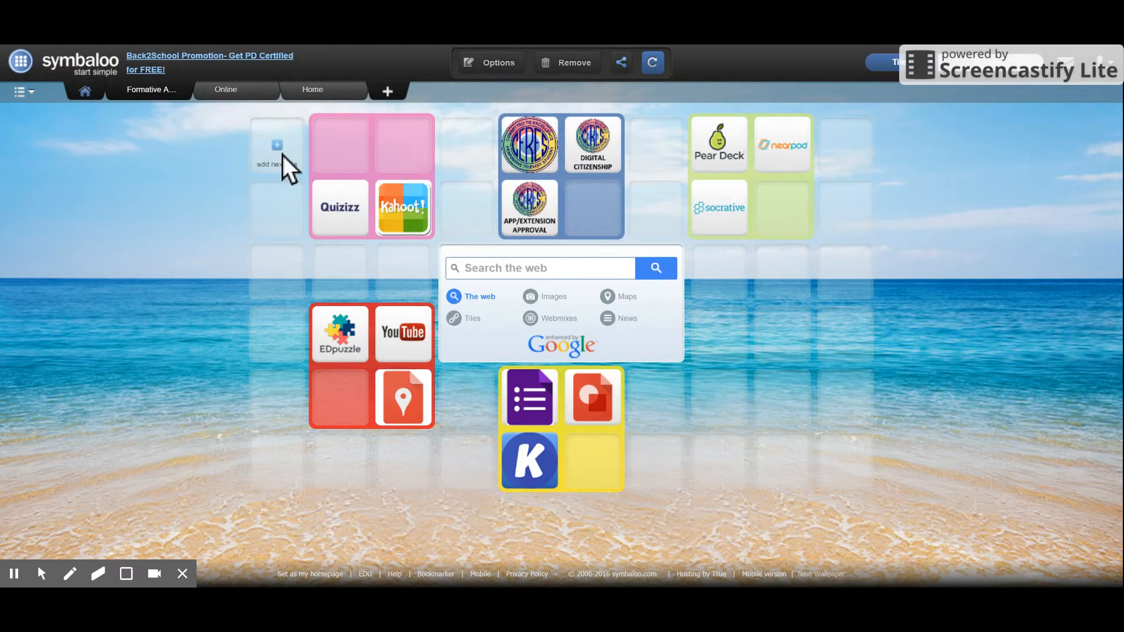
pyautogui.moveTo(569, 479)
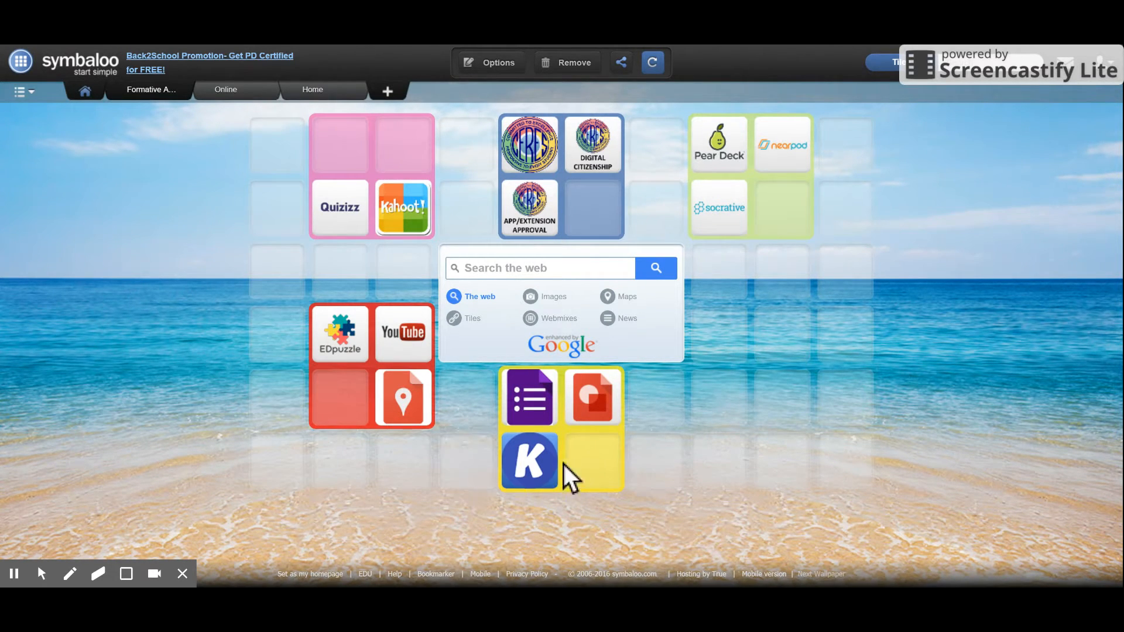
pyautogui.moveTo(782, 463)
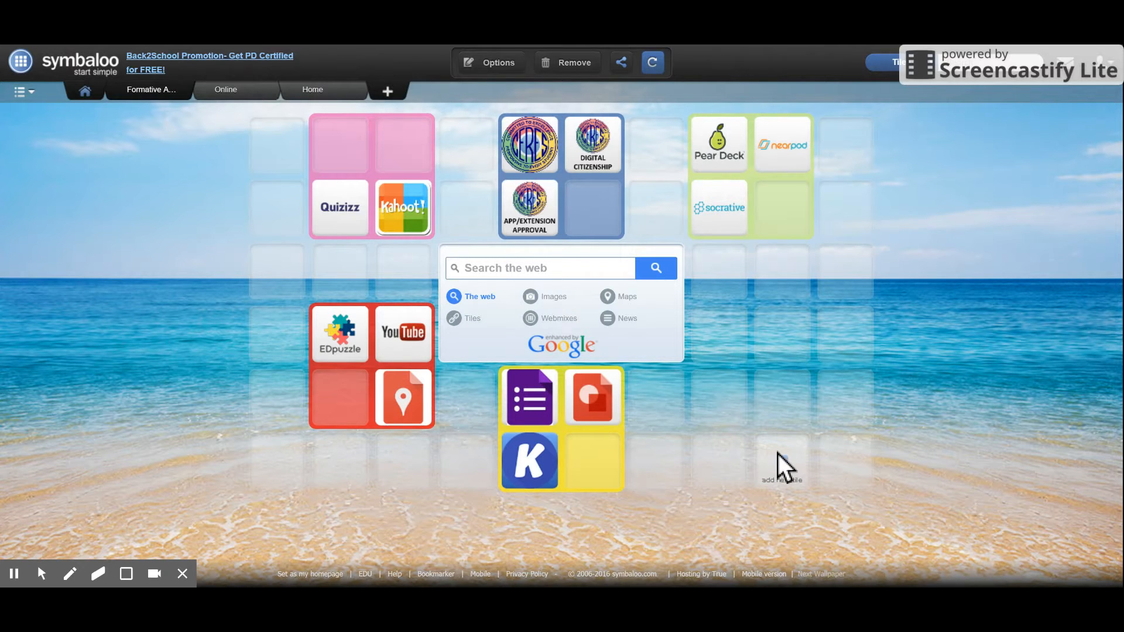
pyautogui.moveTo(717, 333)
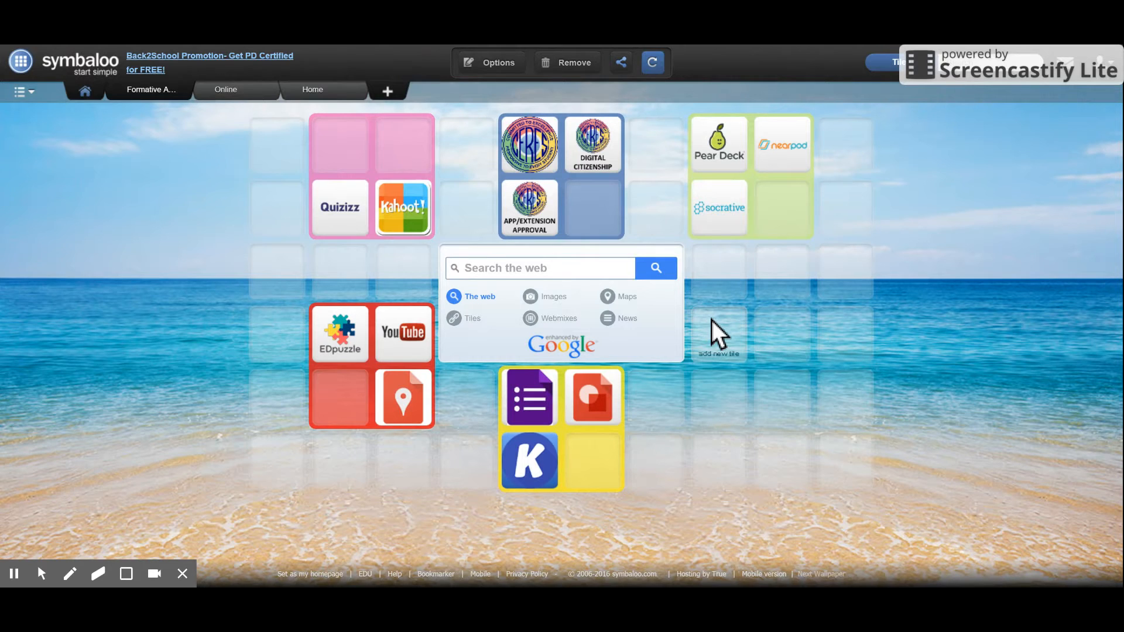
pyautogui.moveTo(718, 336)
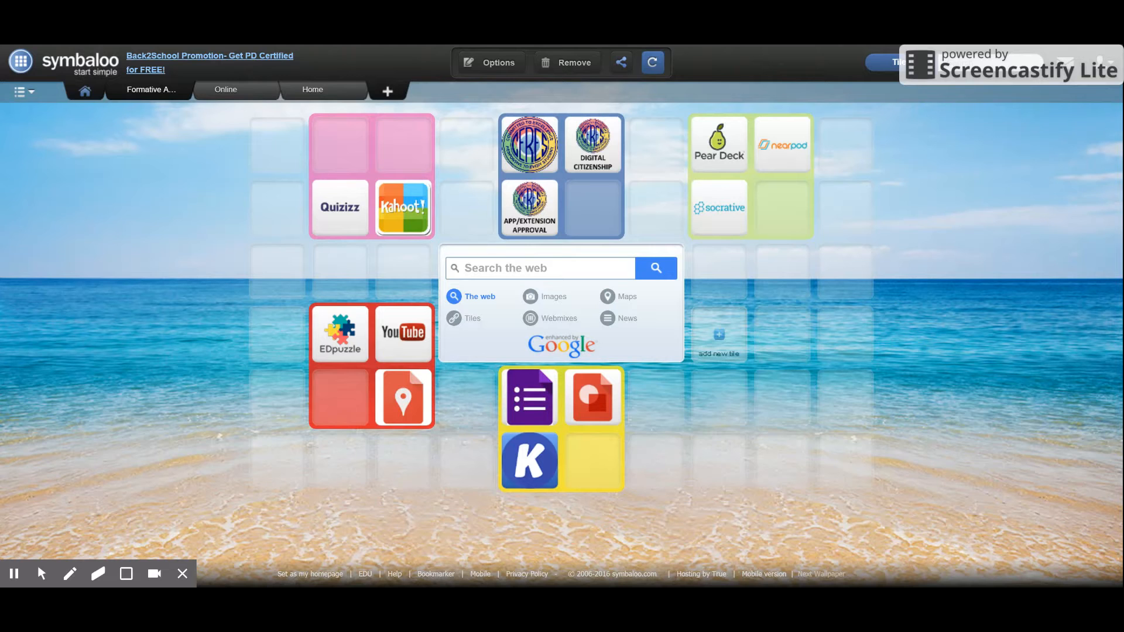
pyautogui.moveTo(438, 516)
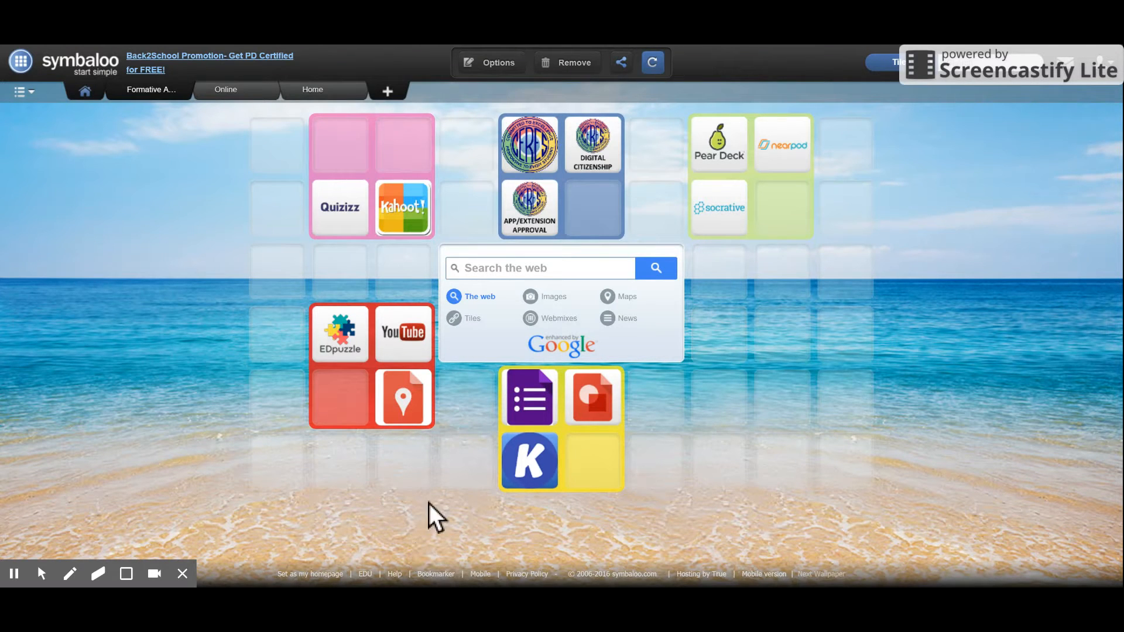
pyautogui.moveTo(717, 455)
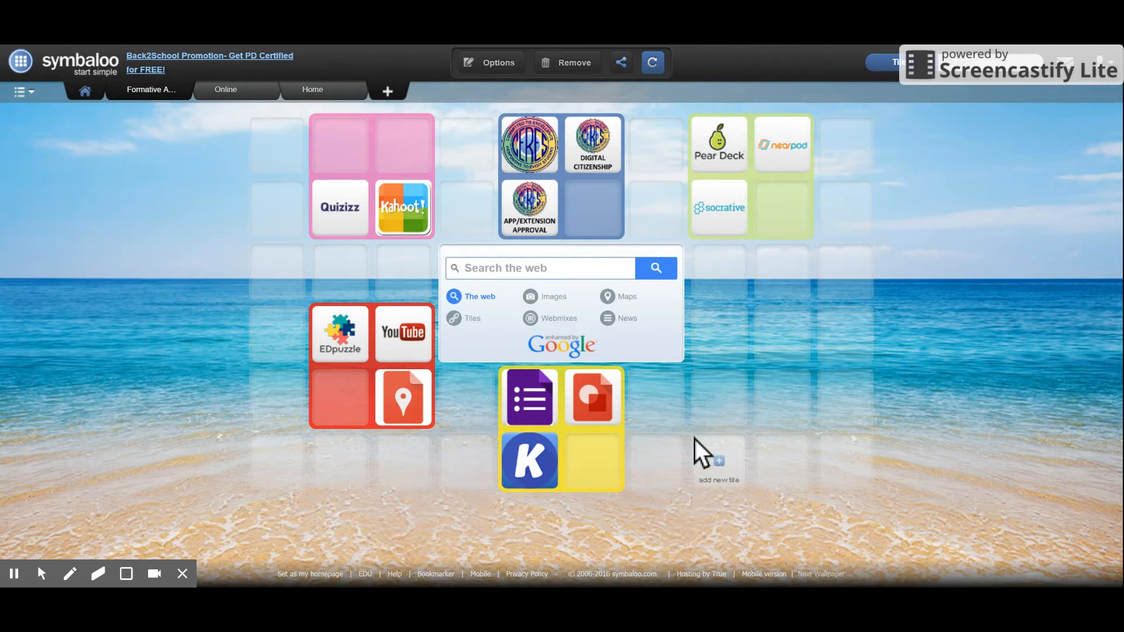
pyautogui.moveTo(709, 387)
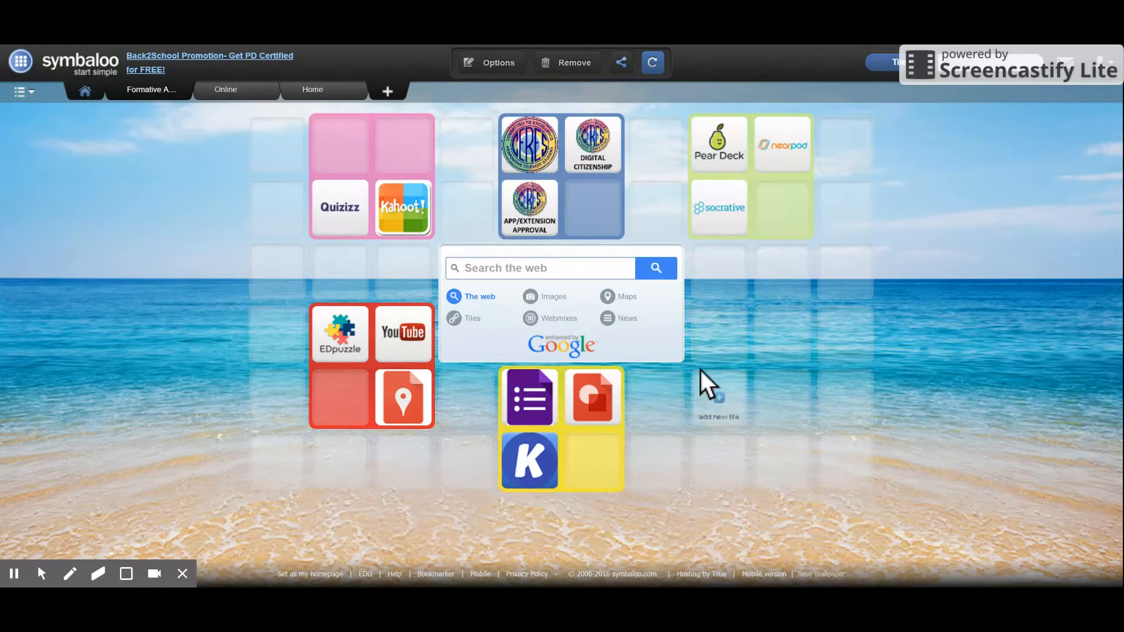
pyautogui.moveTo(718, 351)
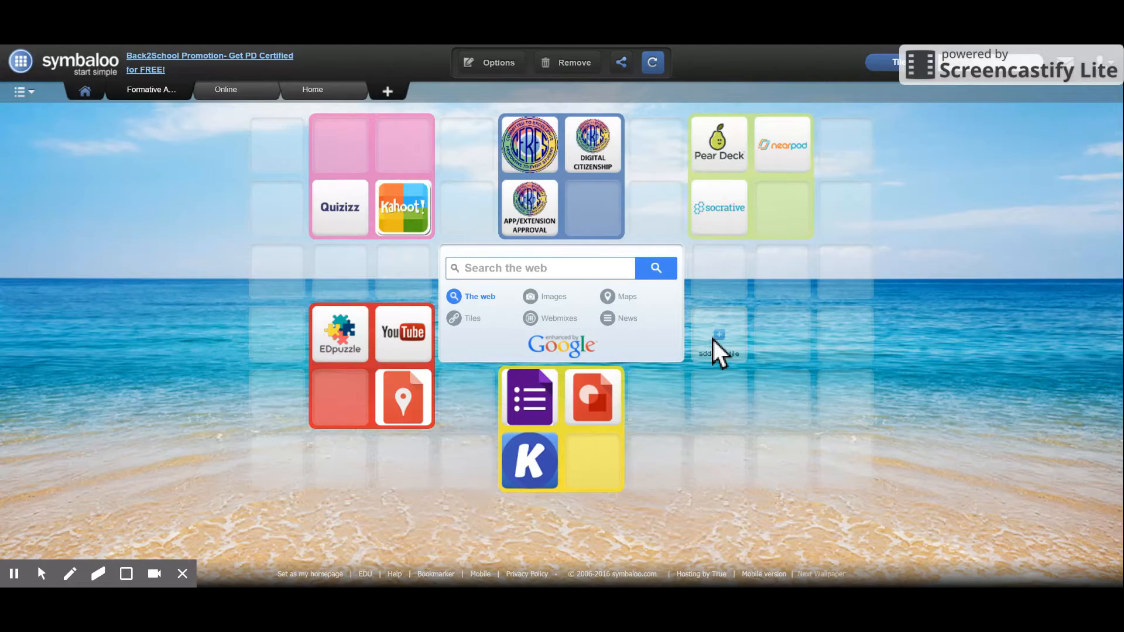
# Search the tile library for 'sees' to place Seesaw in the empty slot.
pyautogui.click(718, 336)
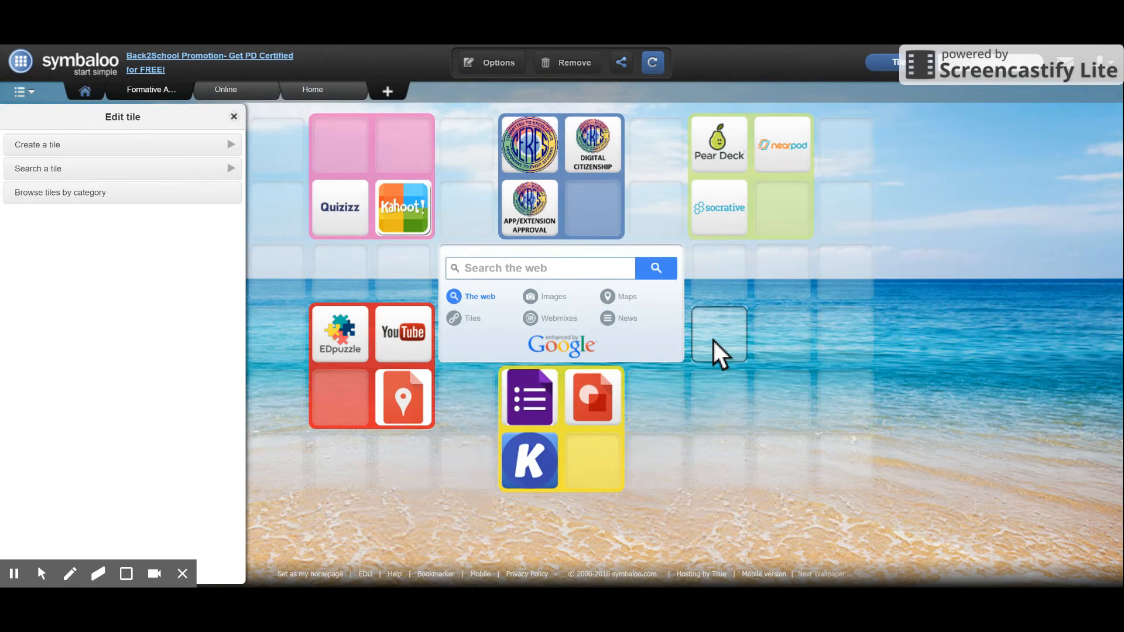
pyautogui.click(122, 169)
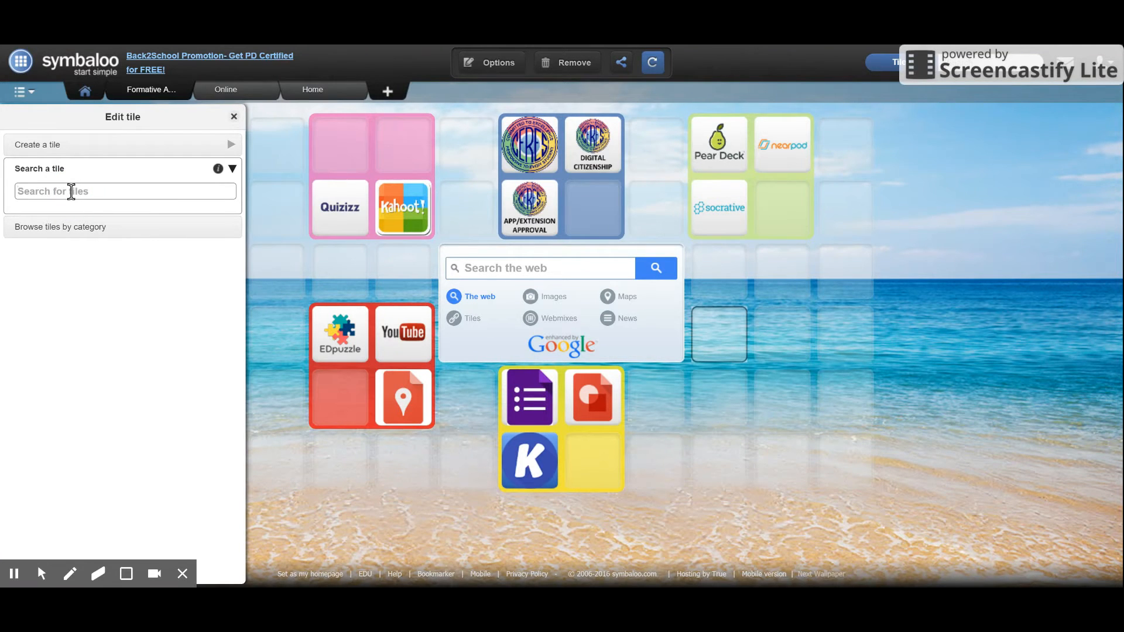
pyautogui.write('sees')
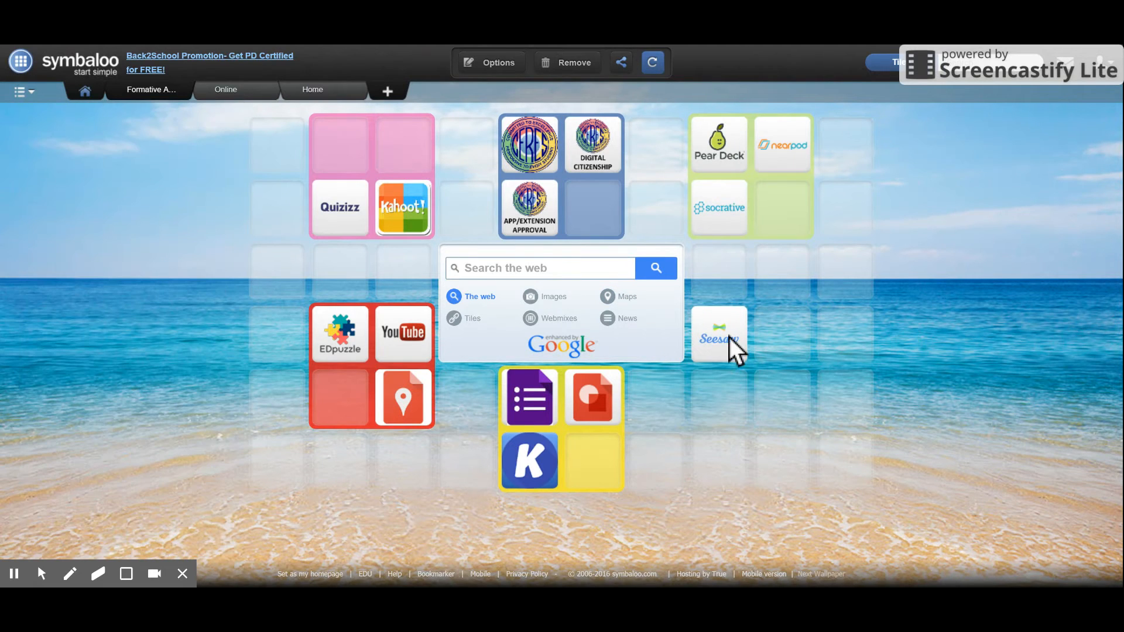
pyautogui.rightClick(718, 334)
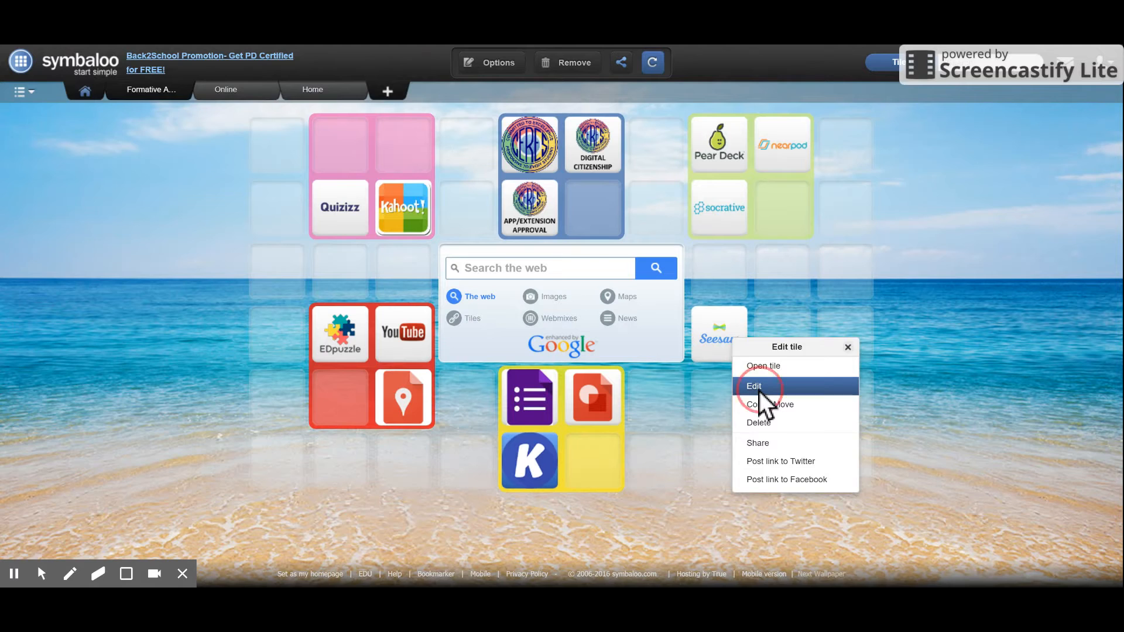
pyautogui.click(754, 387)
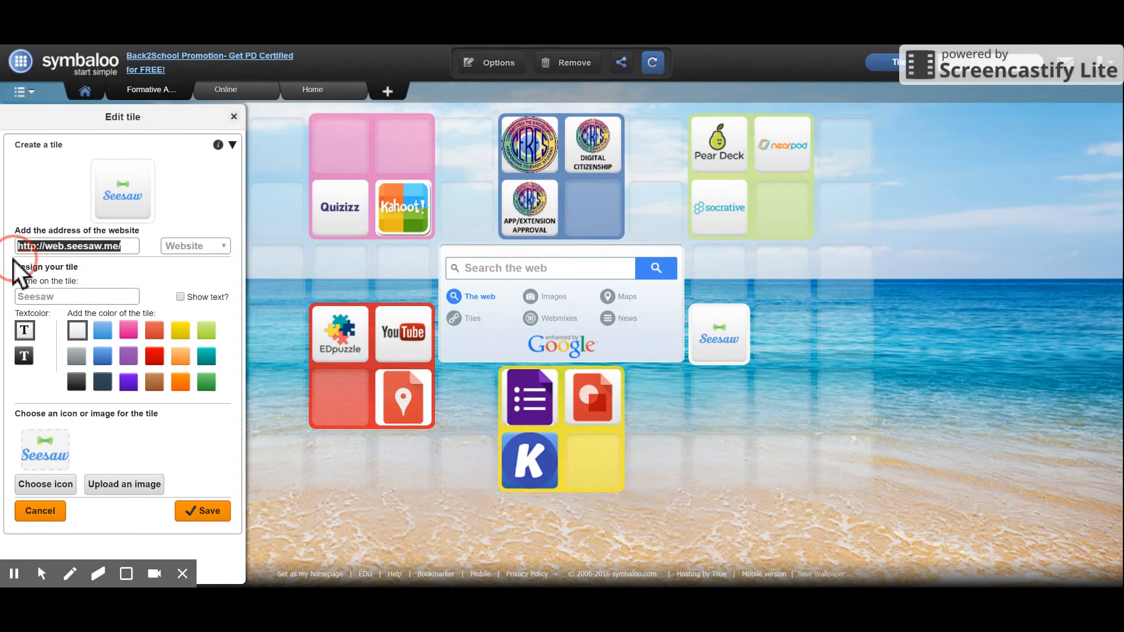
pyautogui.moveTo(109, 247)
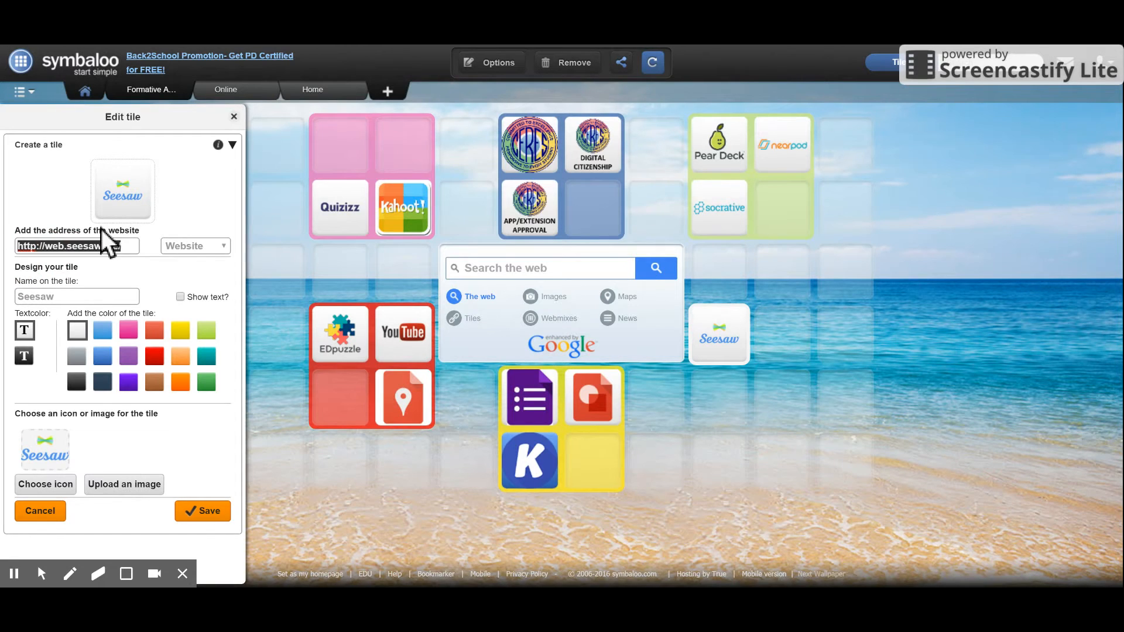
pyautogui.moveTo(187, 401)
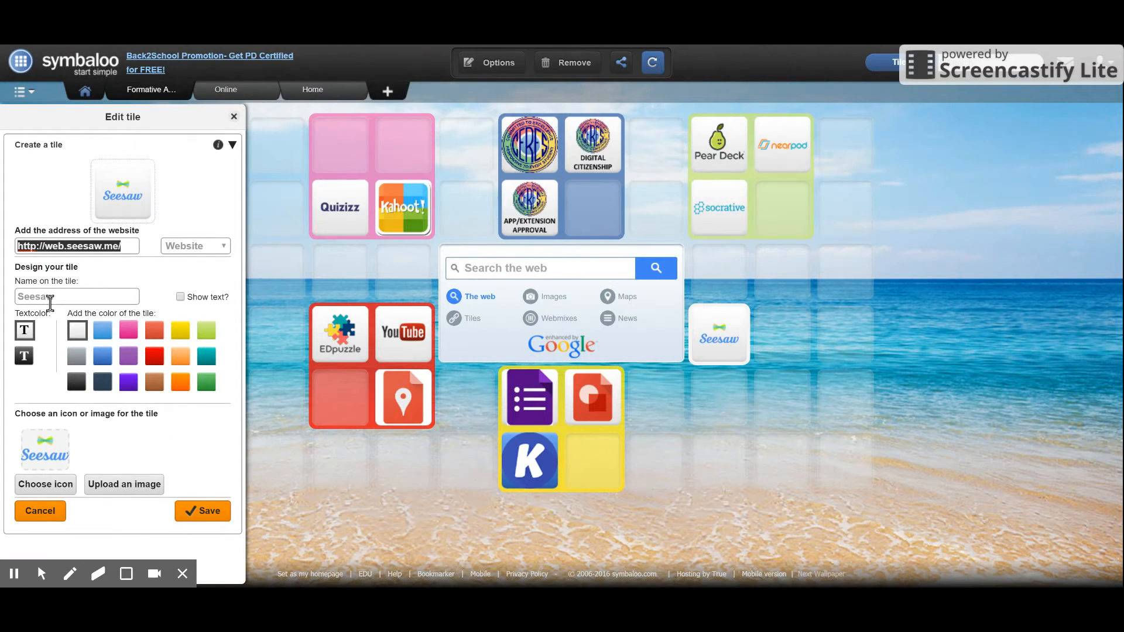
pyautogui.moveTo(89, 417)
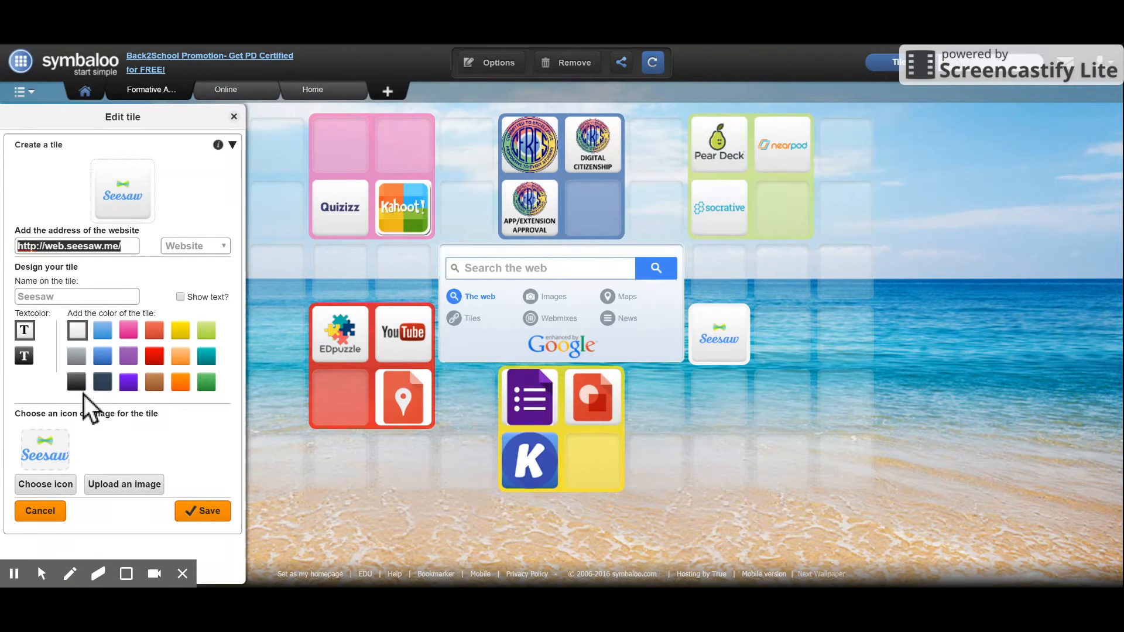
pyautogui.moveTo(97, 467)
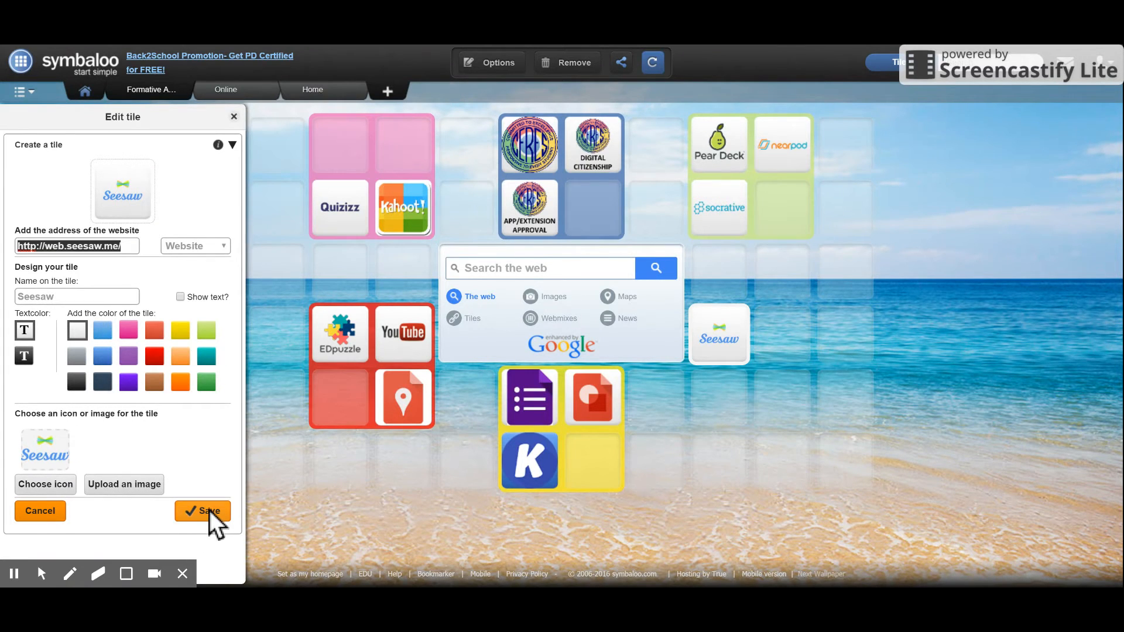
pyautogui.click(203, 510)
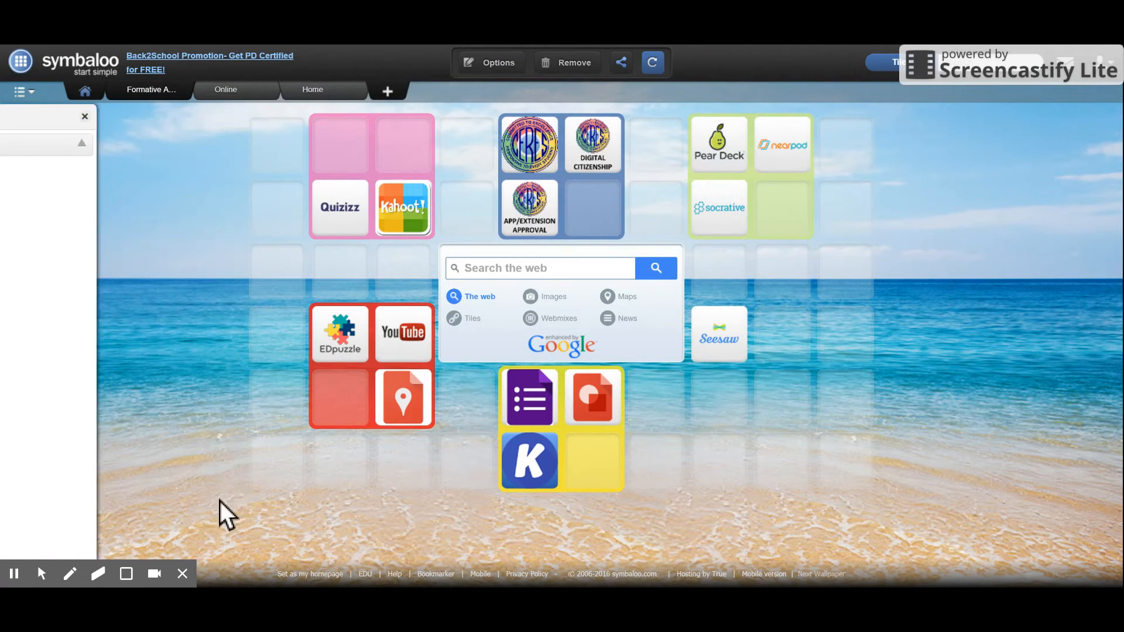
pyautogui.click(84, 115)
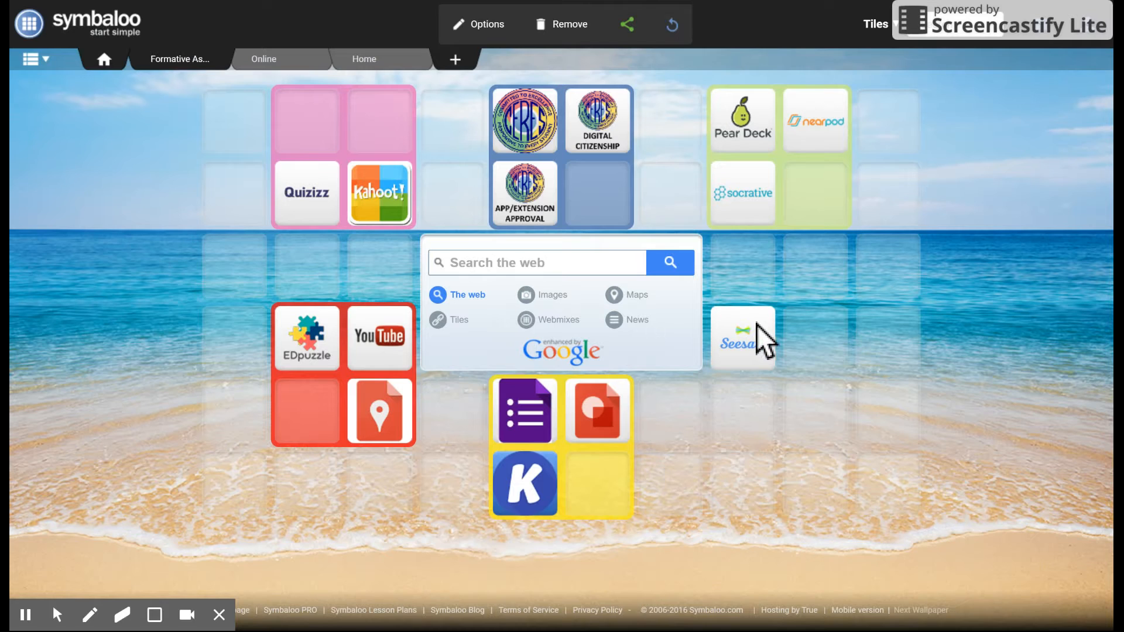
pyautogui.moveTo(766, 366)
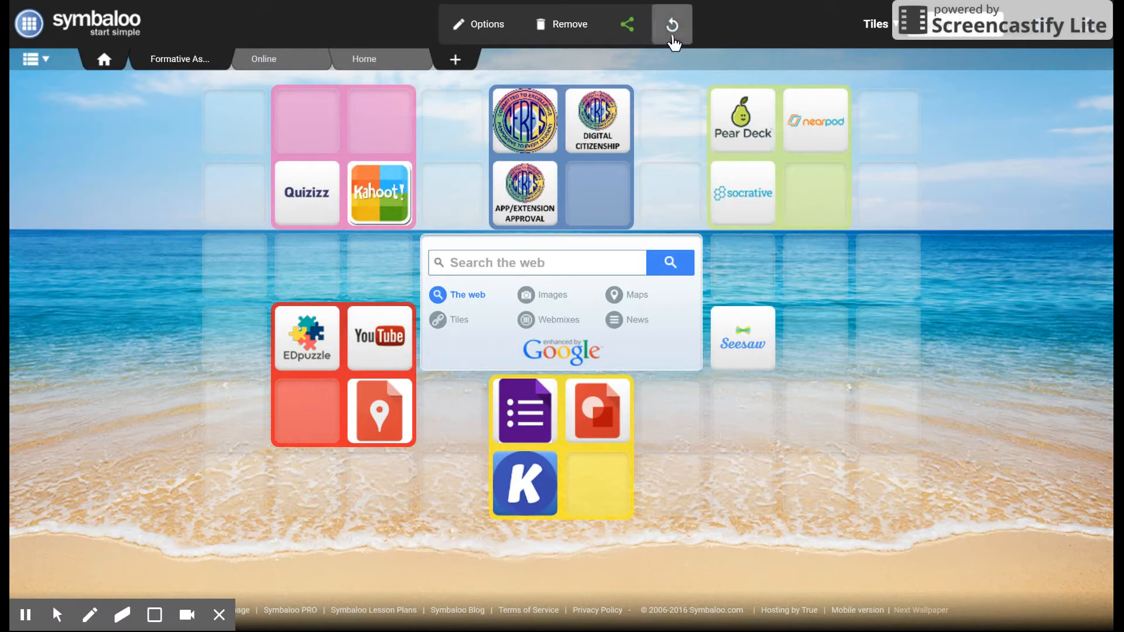
pyautogui.moveTo(680, 70)
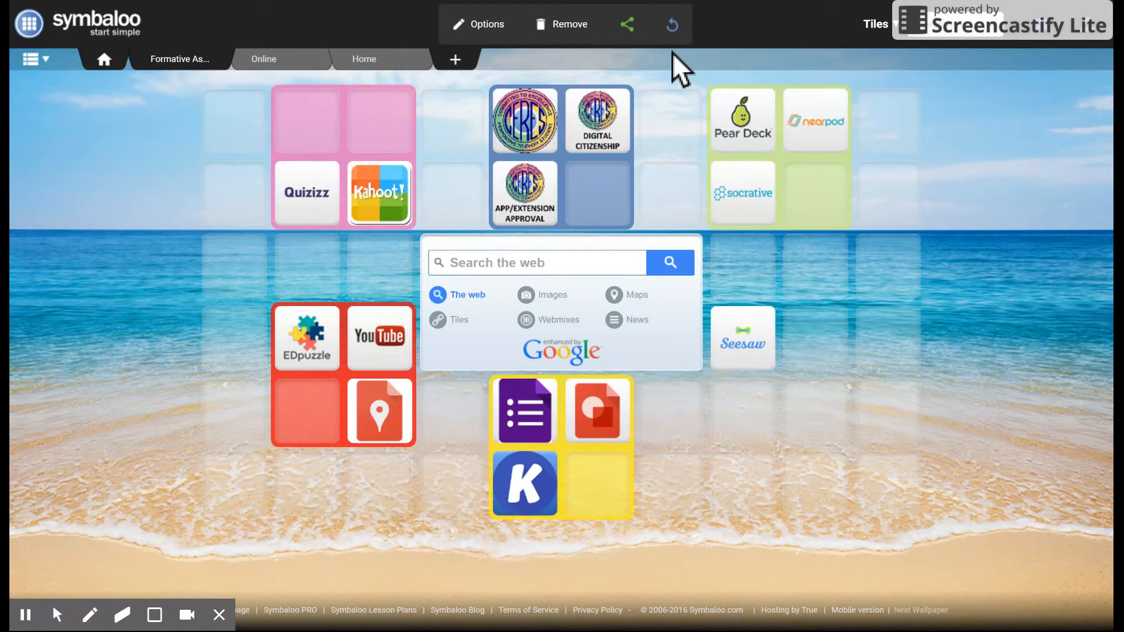
pyautogui.moveTo(680, 73)
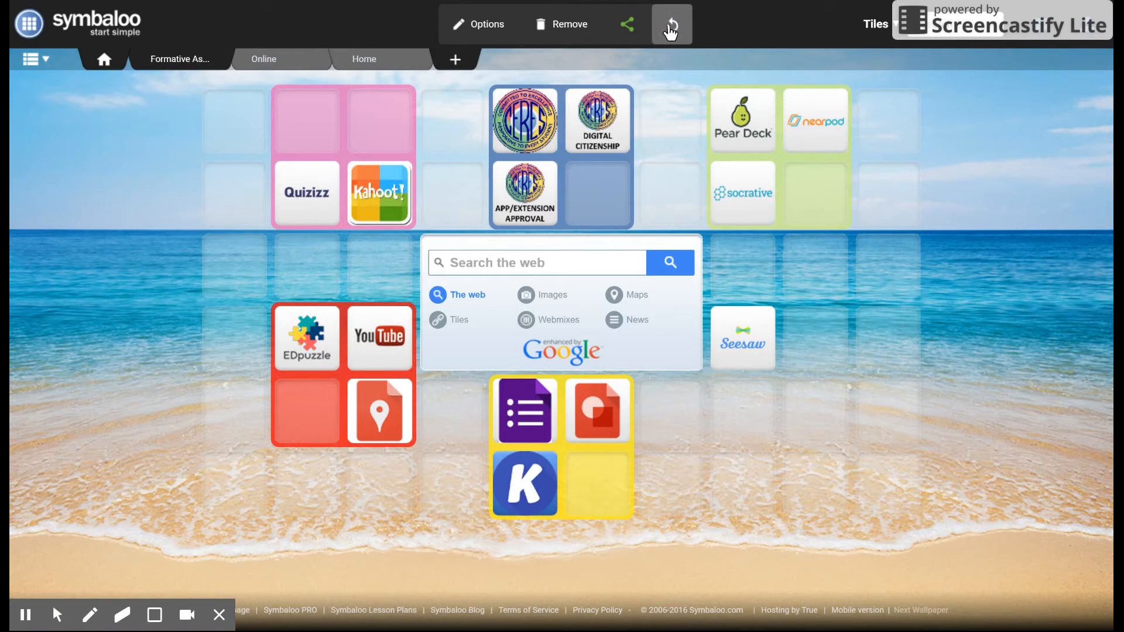
pyautogui.click(670, 24)
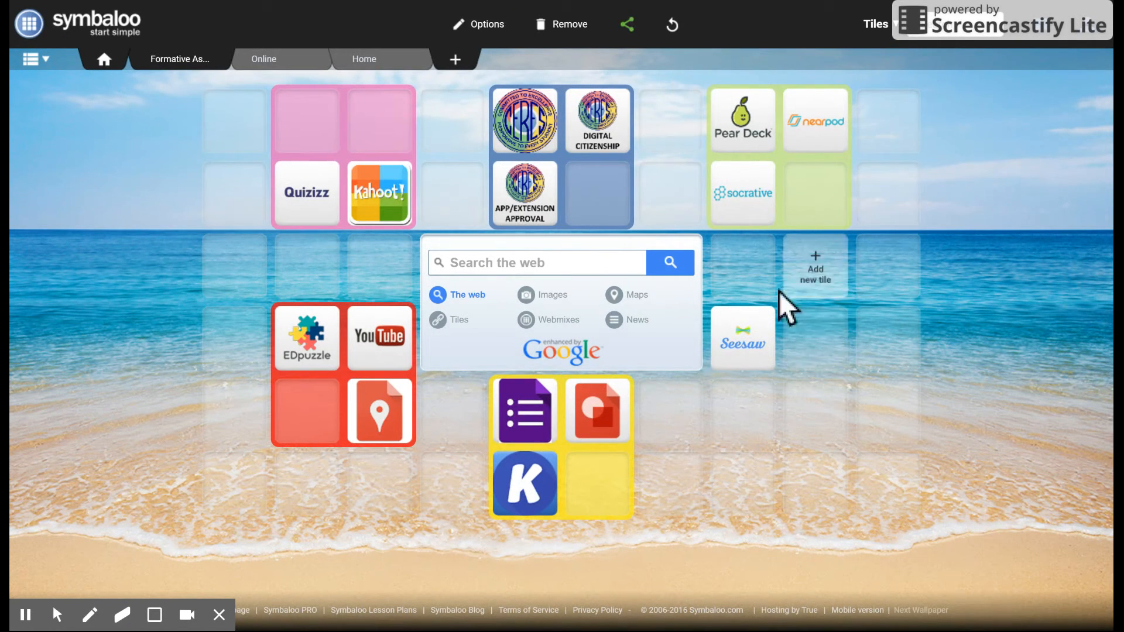
pyautogui.moveTo(999, 313)
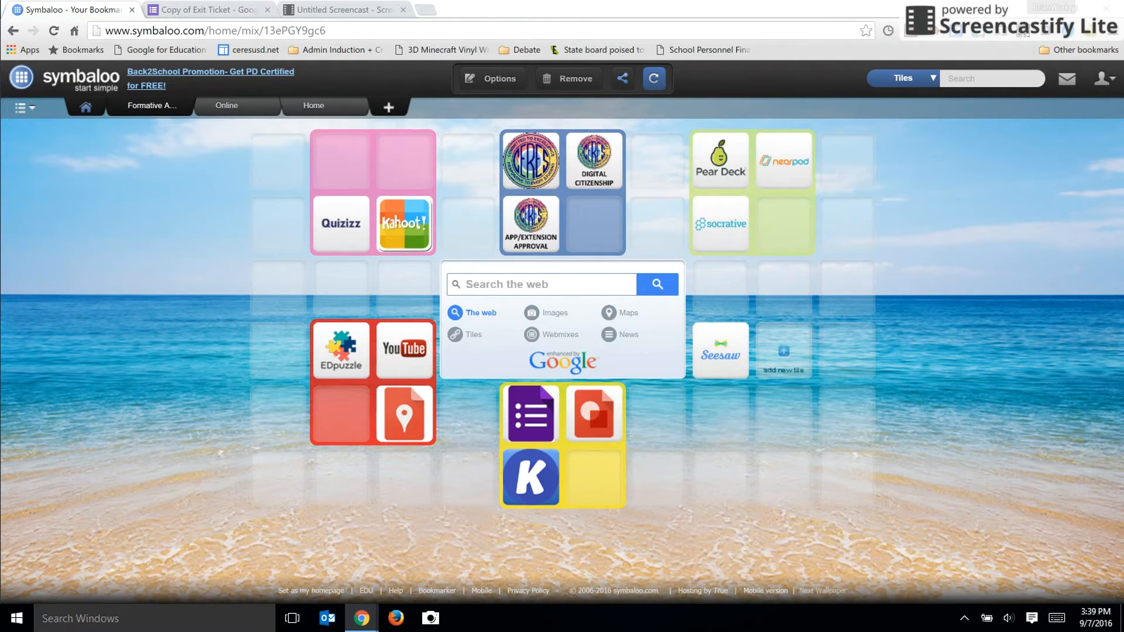
# Open the Edit tile panel for the empty slot right of the Seesaw tile.
pyautogui.click(783, 351)
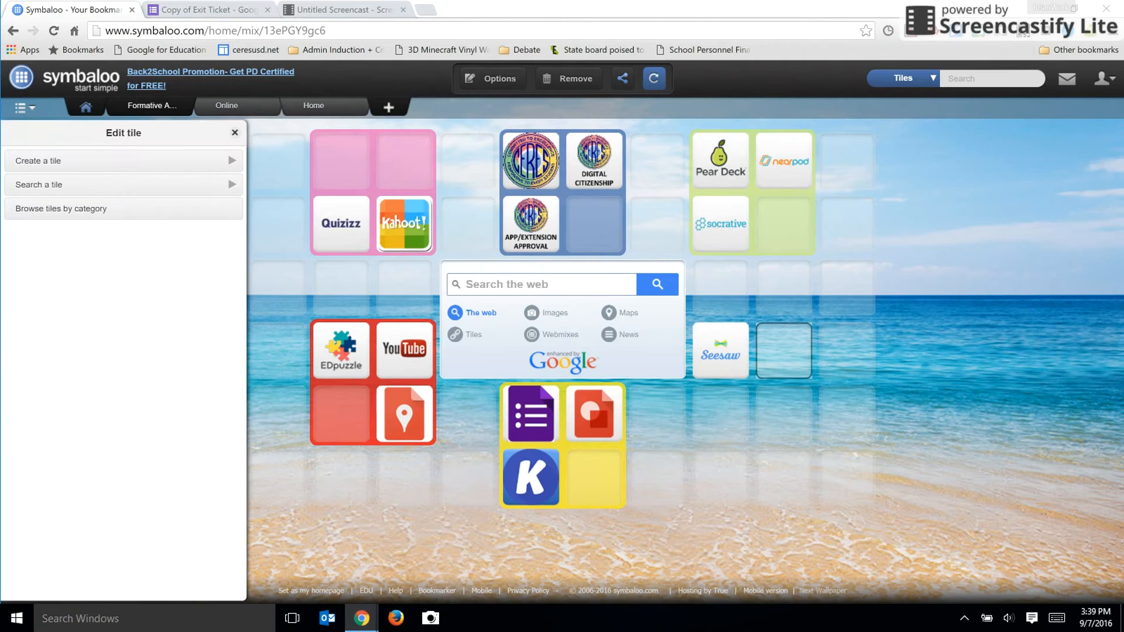
pyautogui.moveTo(208, 9)
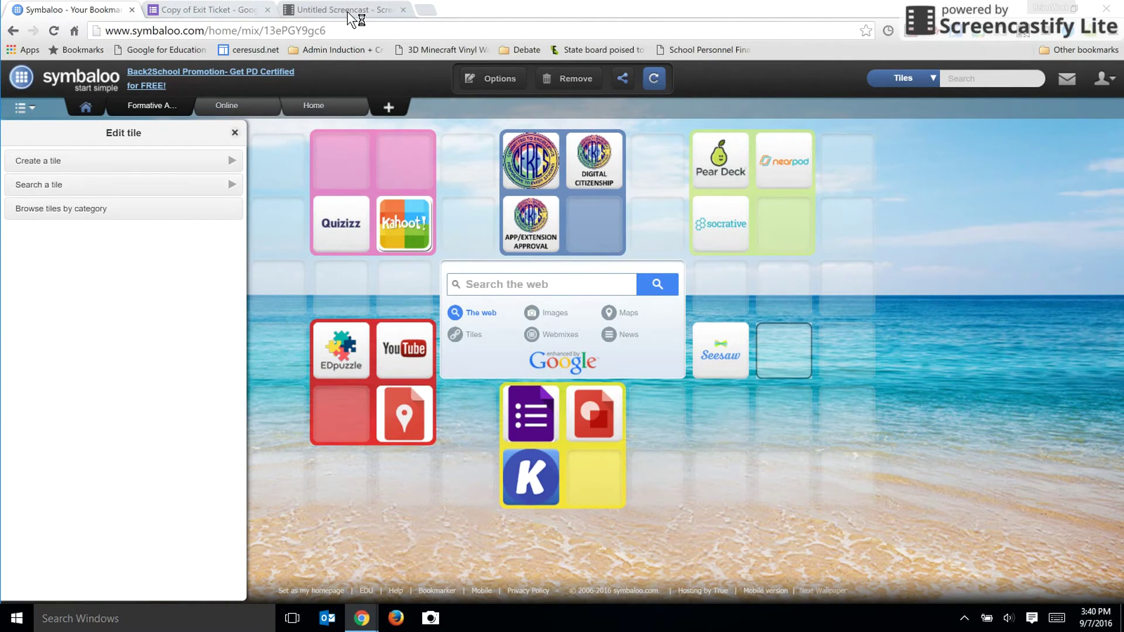
# Copy the Exit Ticket form's link from the Google Forms Send dialog.
pyautogui.click(207, 9)
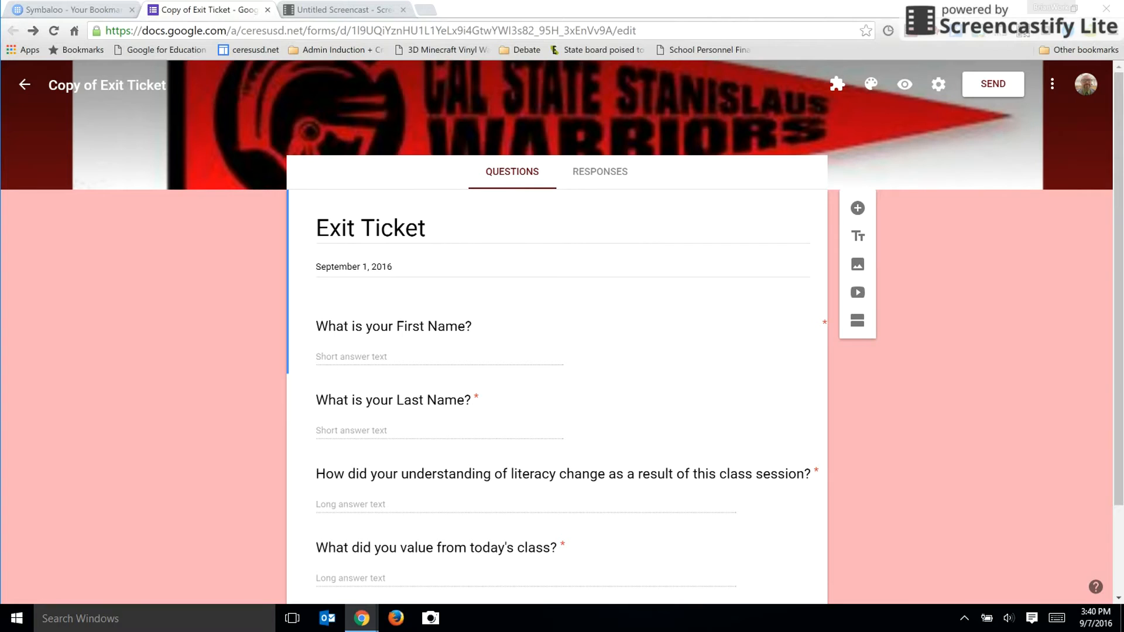
pyautogui.click(993, 83)
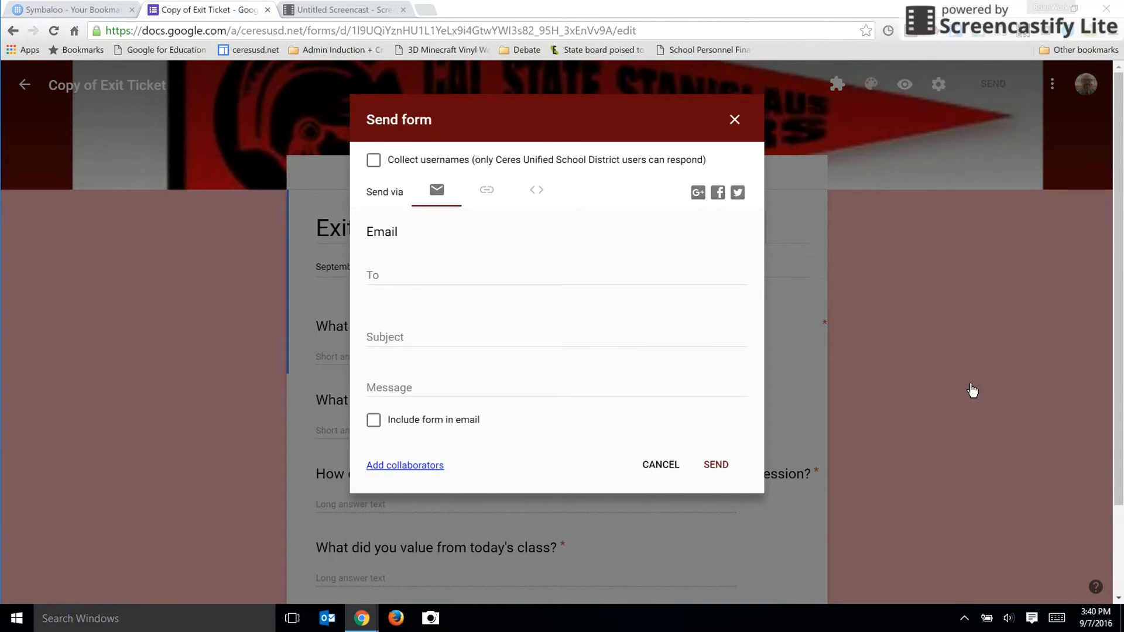
pyautogui.click(486, 190)
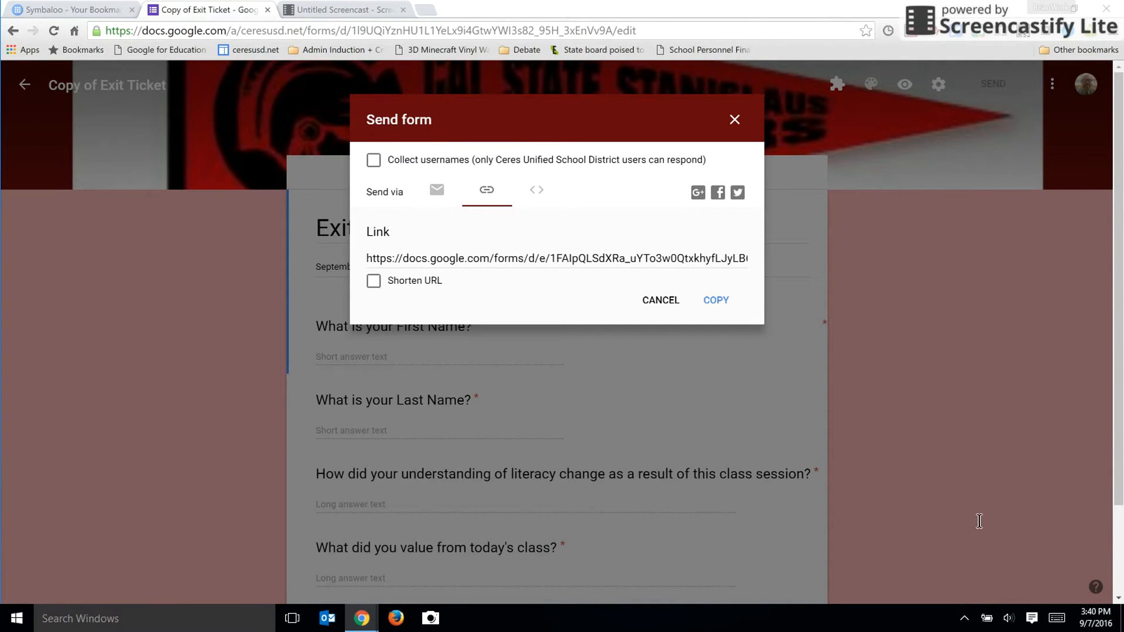
pyautogui.click(715, 299)
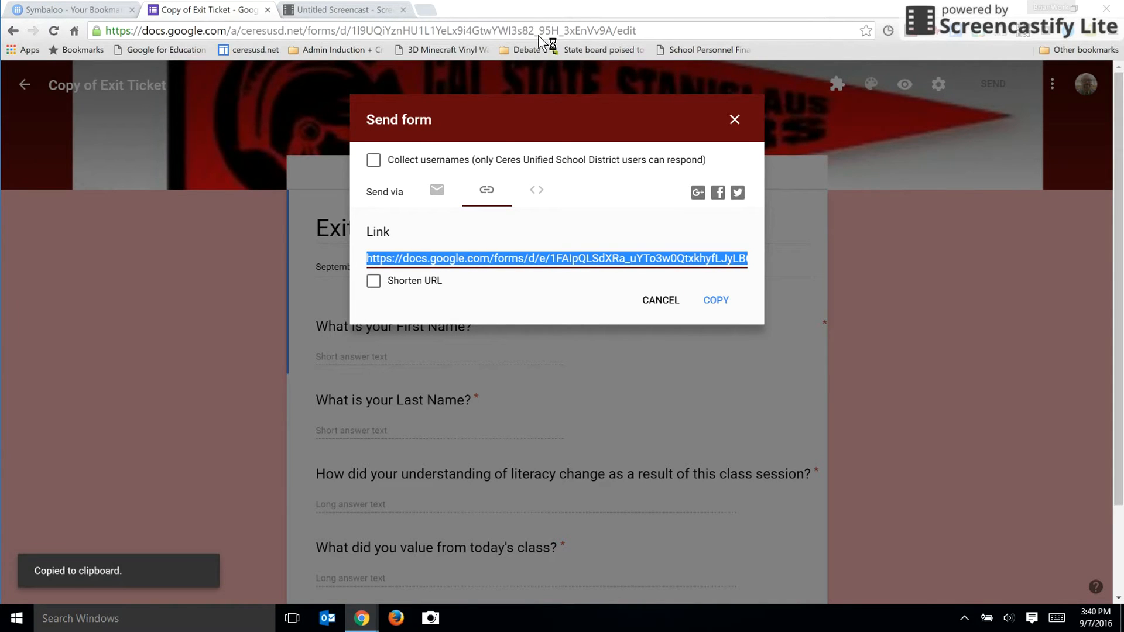
pyautogui.click(68, 10)
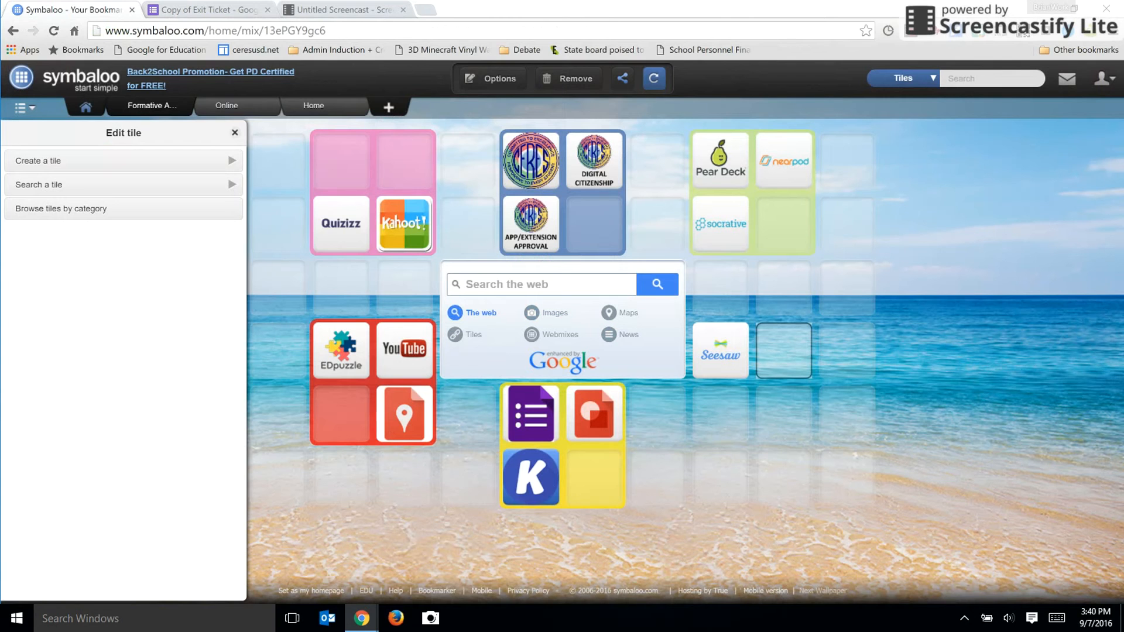
pyautogui.moveTo(104, 387)
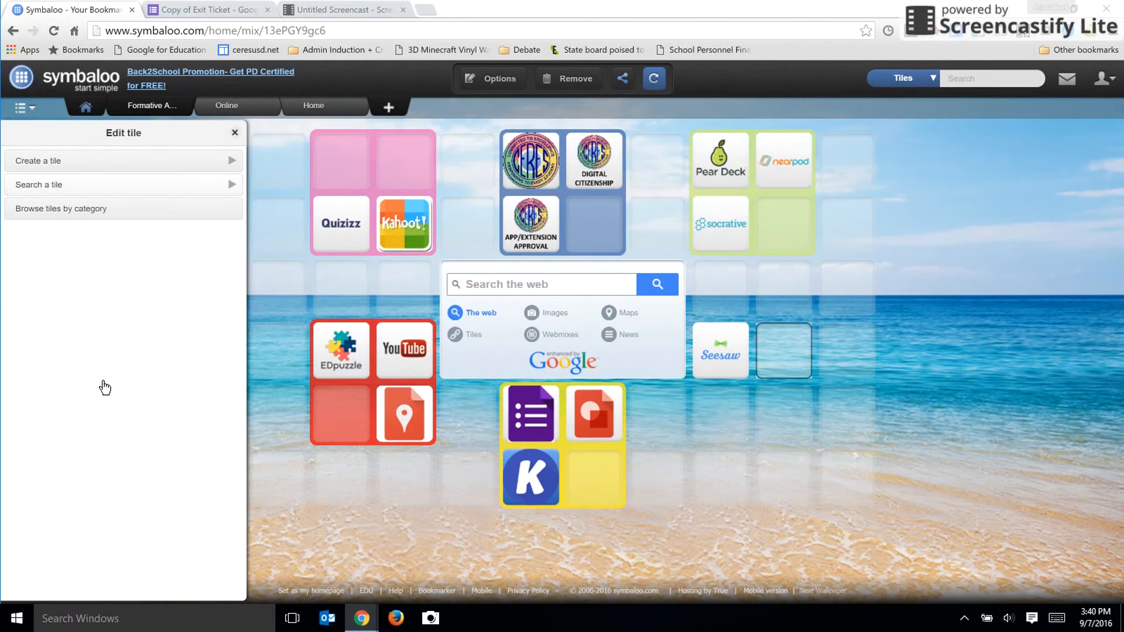
# Create and save an 'Exit Ticket' tile with the pasted form URL and Forms icon.
pyautogui.click(40, 160)
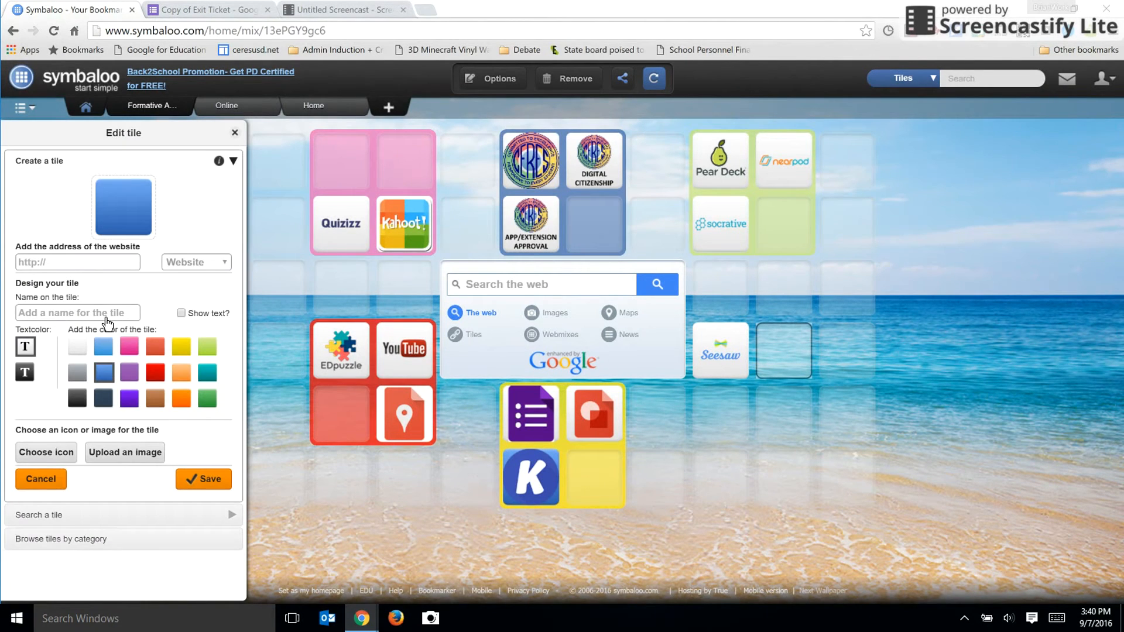
pyautogui.moveTo(109, 524)
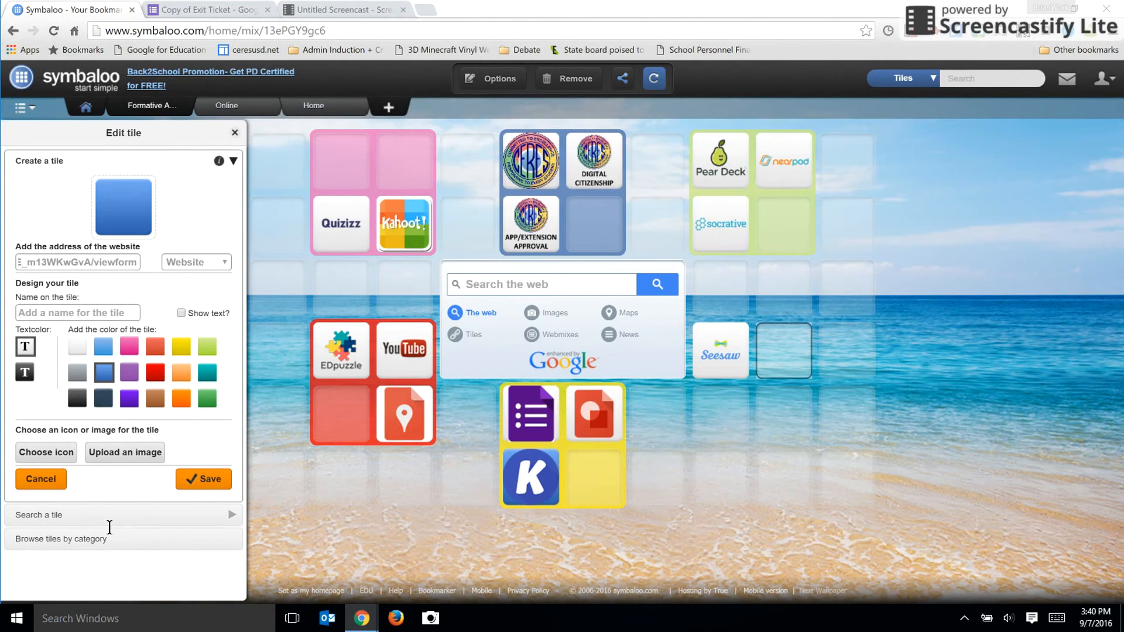
pyautogui.moveTo(195, 602)
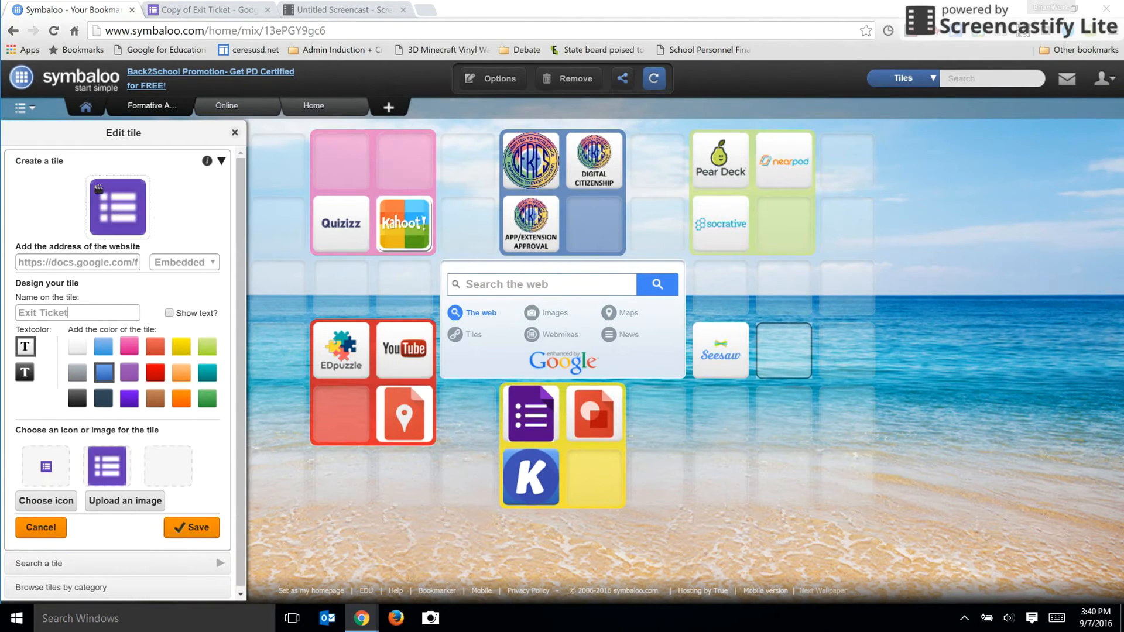
pyautogui.click(125, 501)
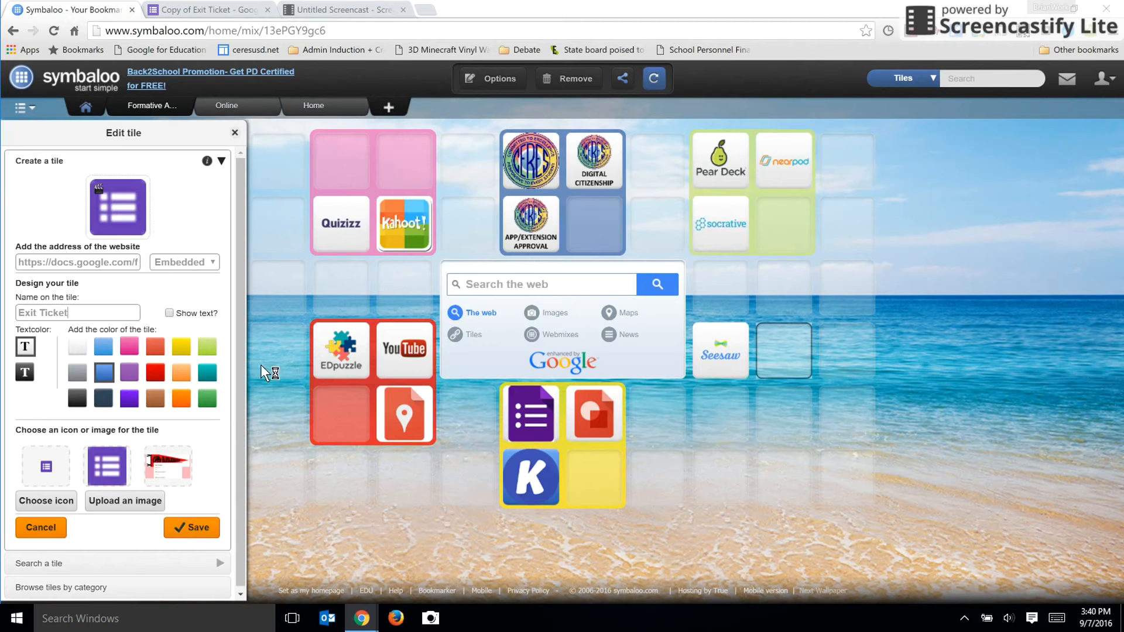
pyautogui.moveTo(267, 402)
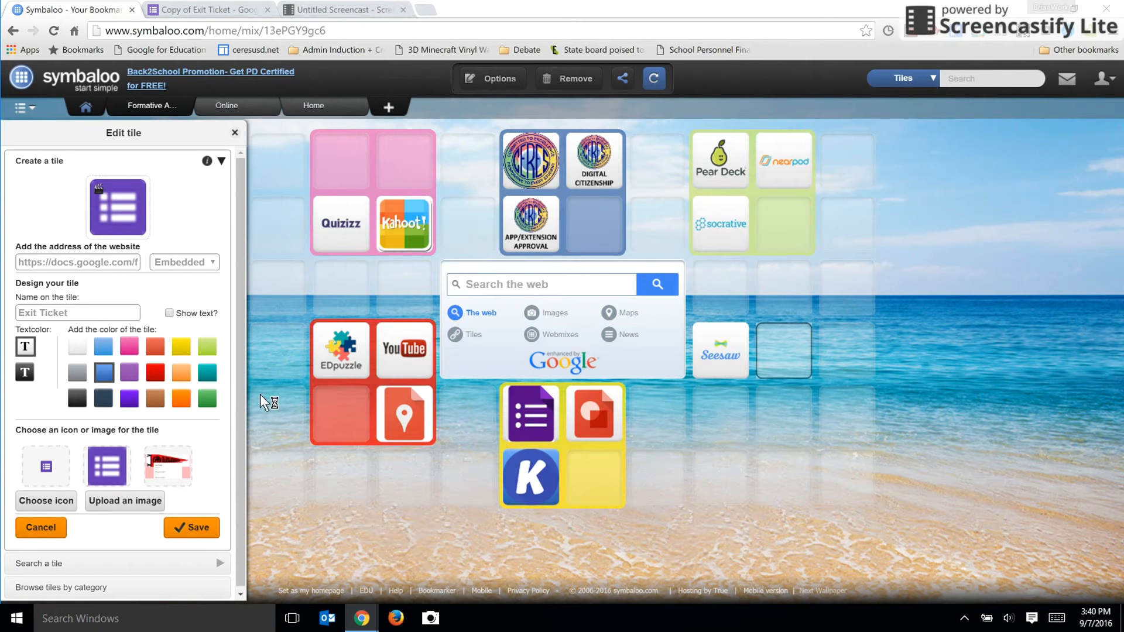
pyautogui.moveTo(226, 439)
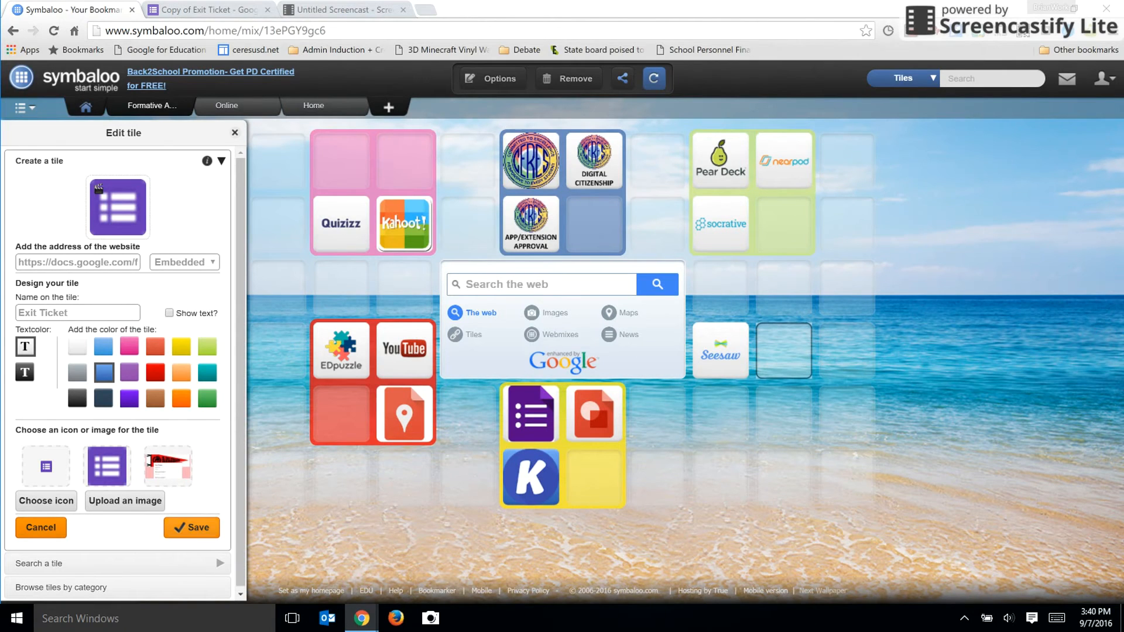
pyautogui.click(191, 528)
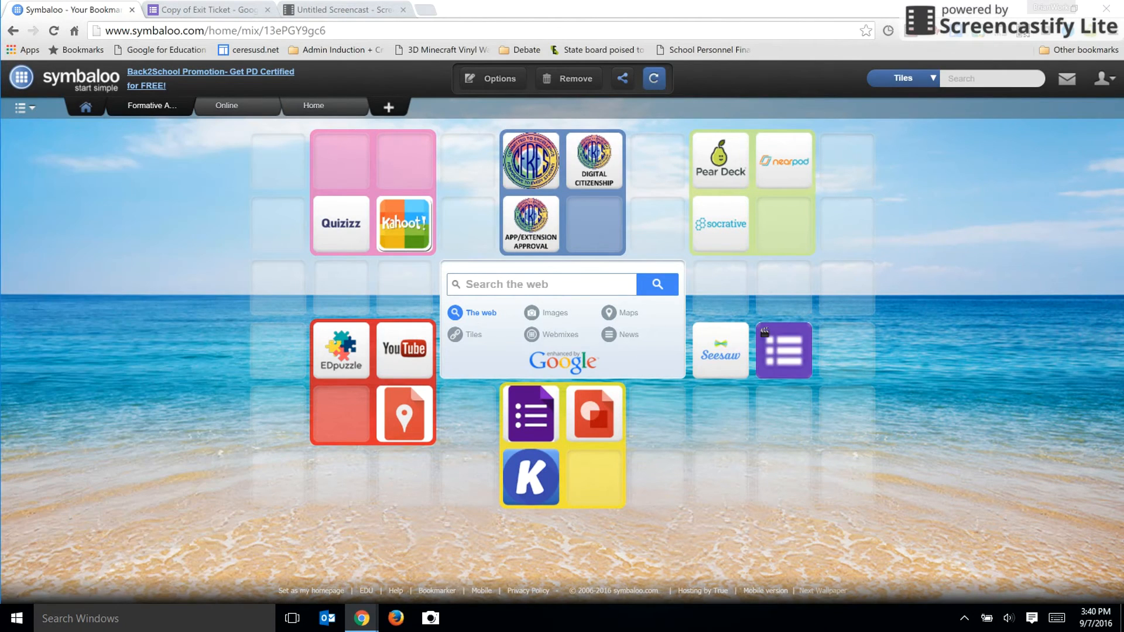
pyautogui.moveTo(783, 350)
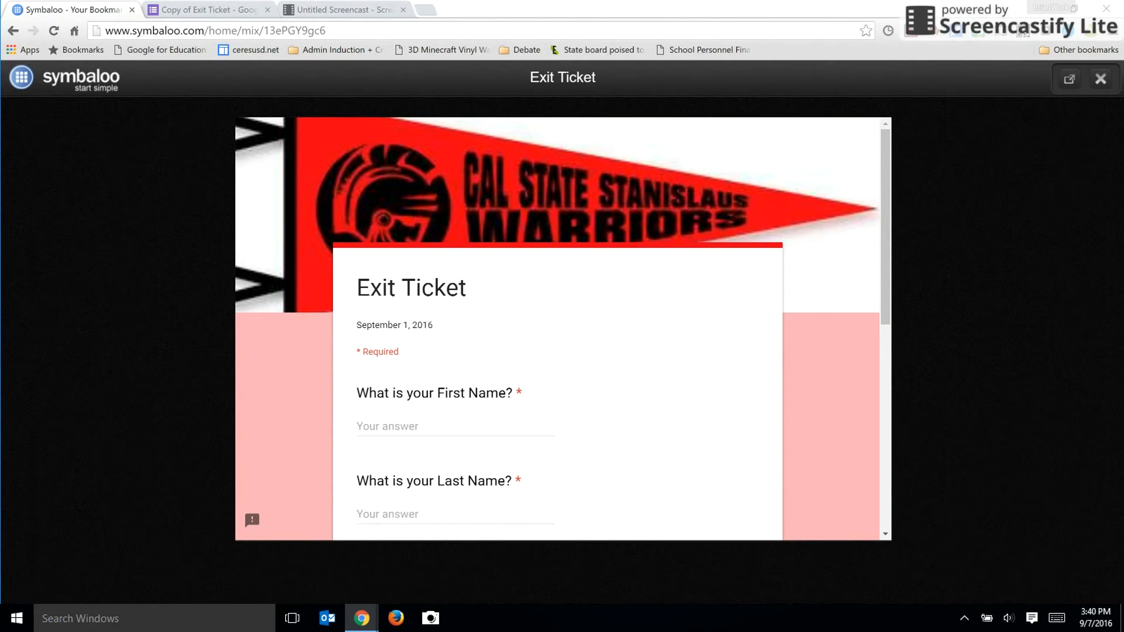
pyautogui.click(1102, 77)
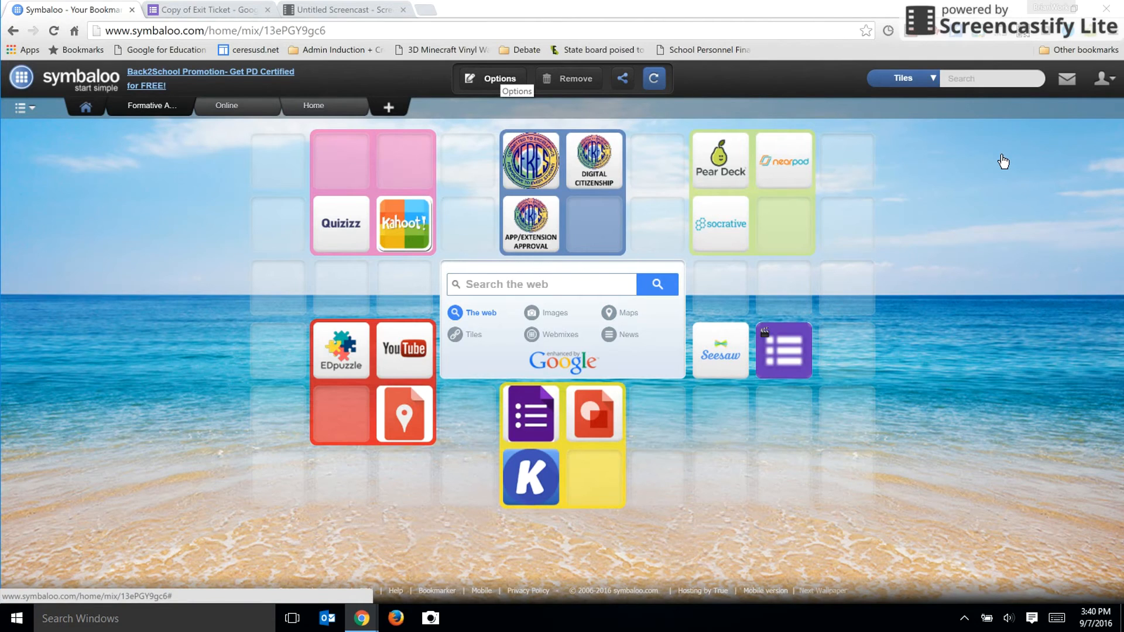
# Try several wallpapers, then settle on a solid light-blue colour for the webmix.
pyautogui.click(491, 79)
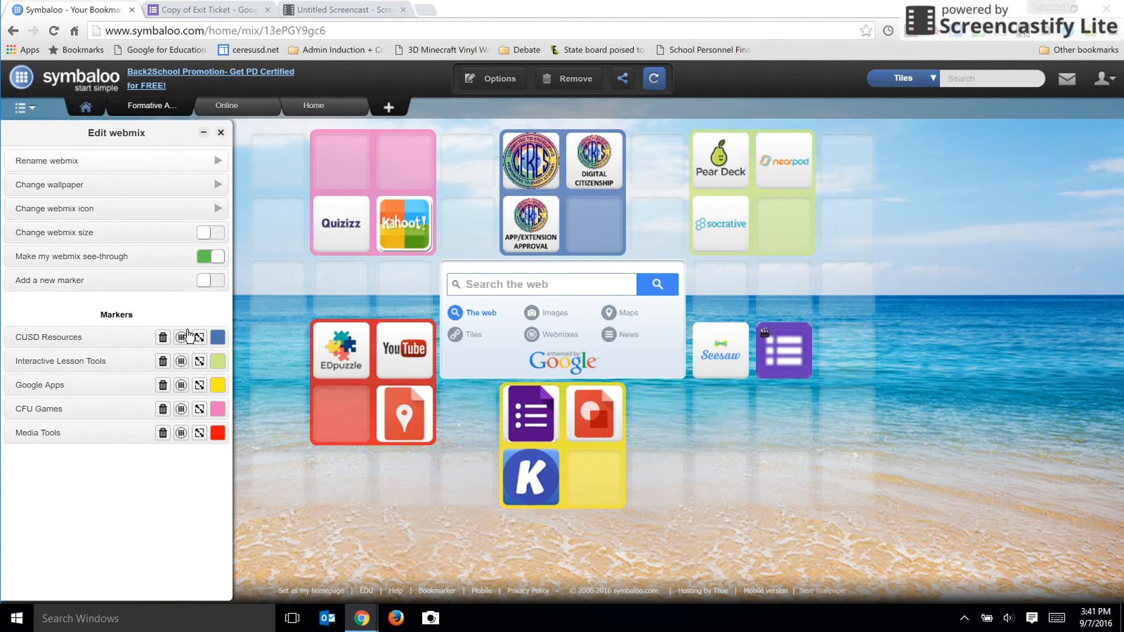
pyautogui.moveTo(181, 361)
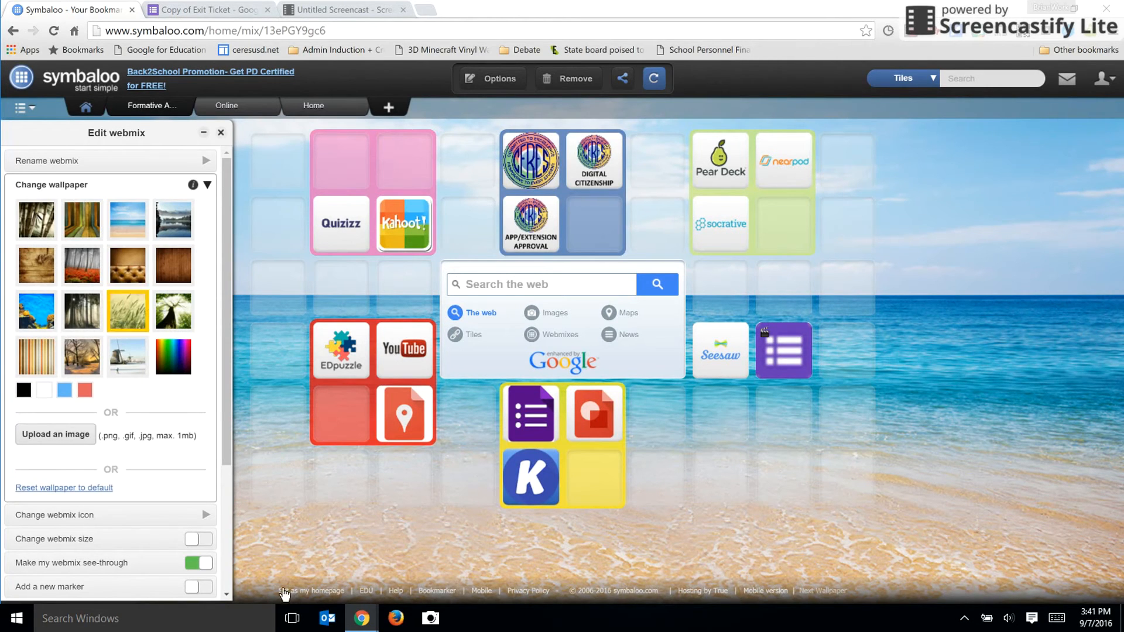
pyautogui.click(127, 357)
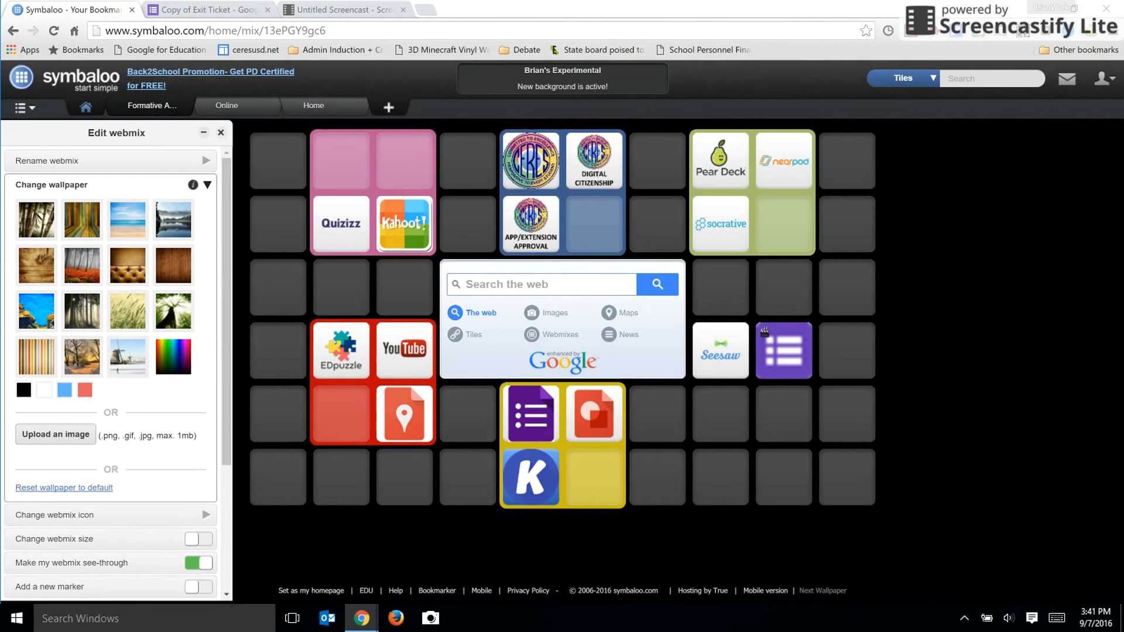
pyautogui.click(36, 357)
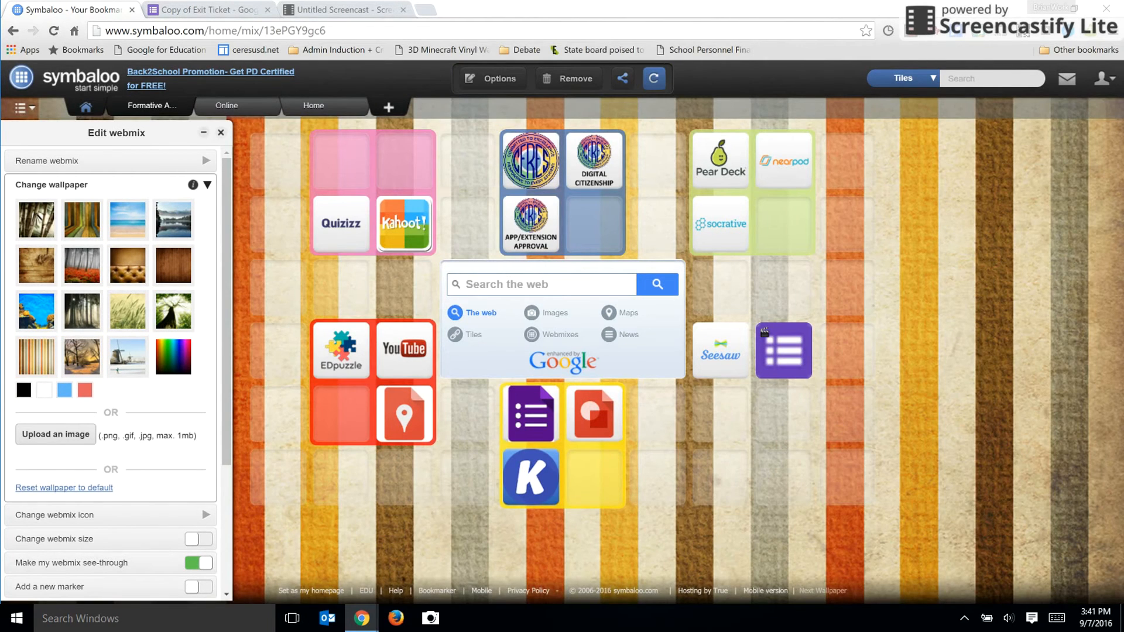
pyautogui.click(55, 435)
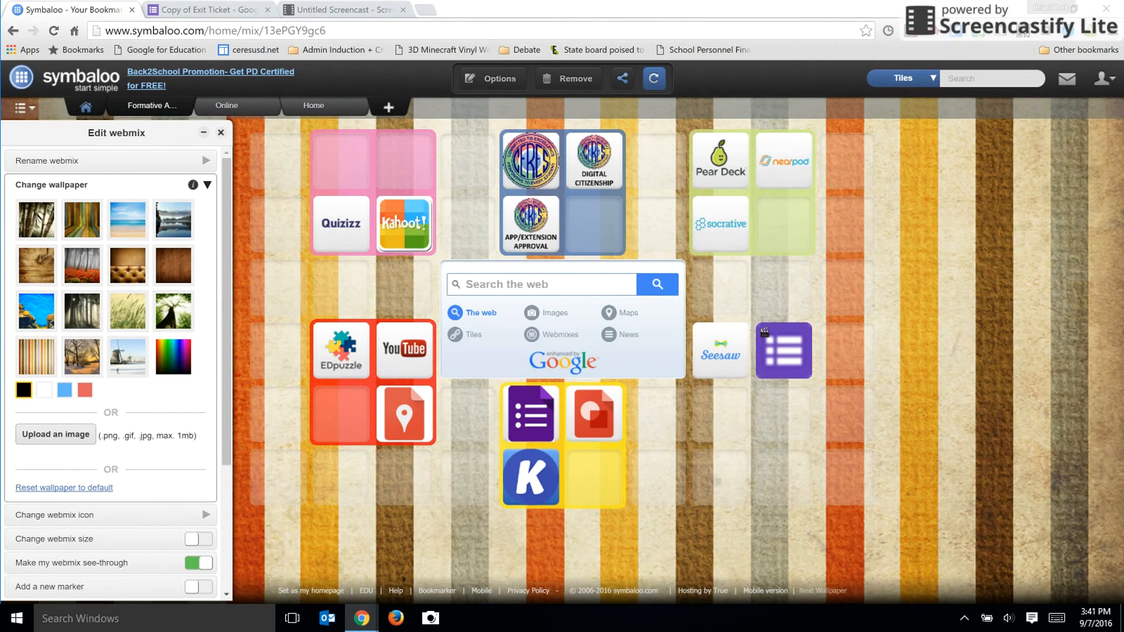
pyautogui.click(172, 357)
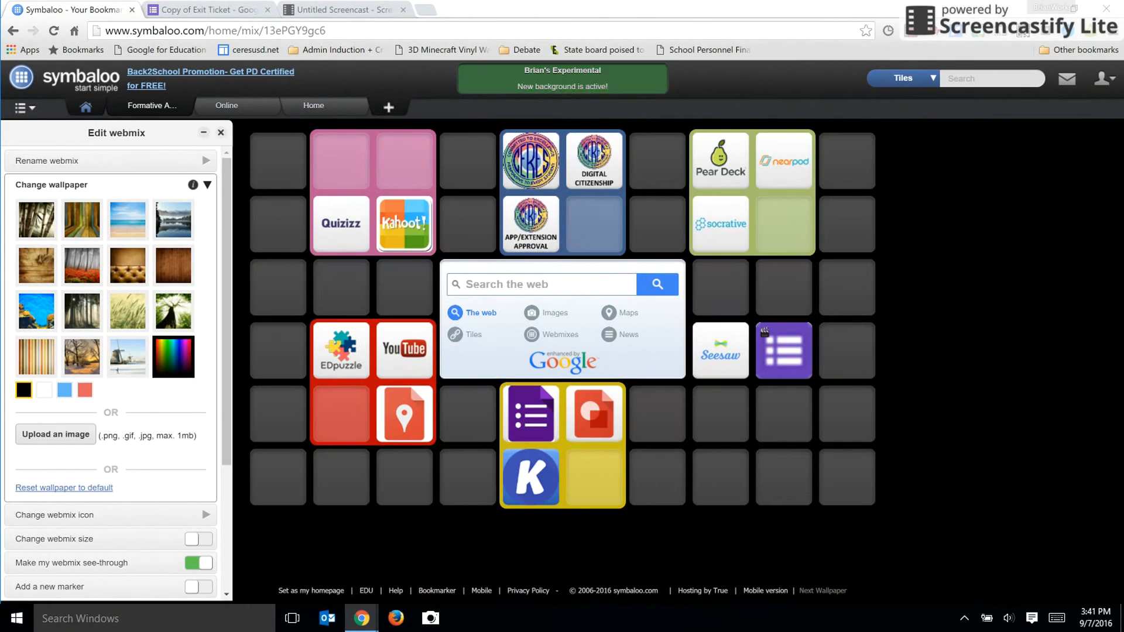
pyautogui.click(562, 78)
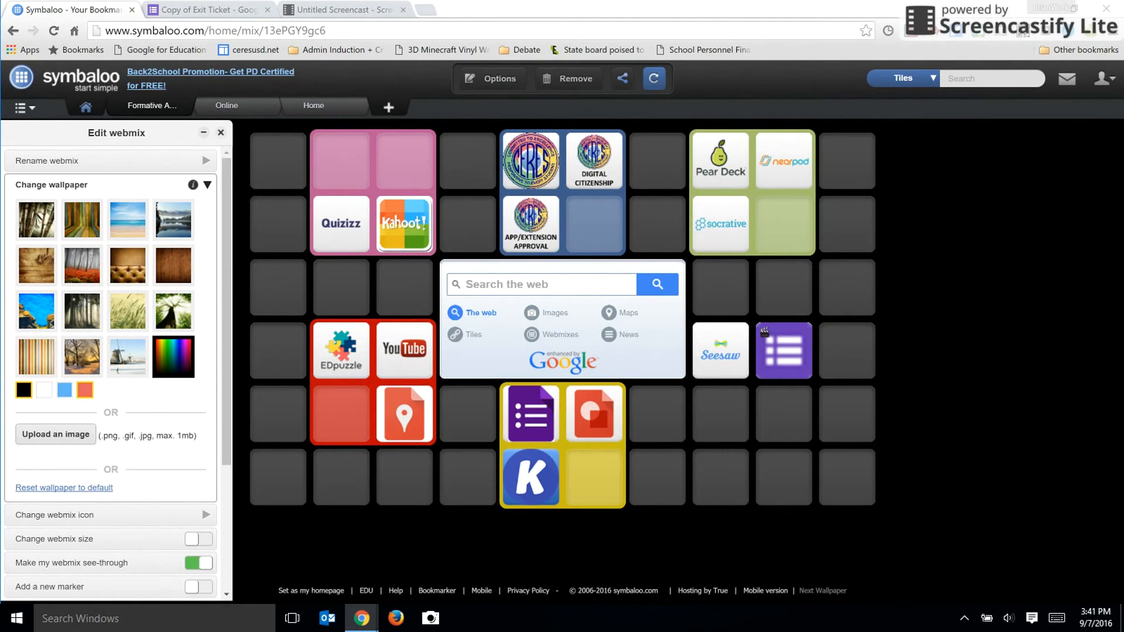
pyautogui.click(173, 357)
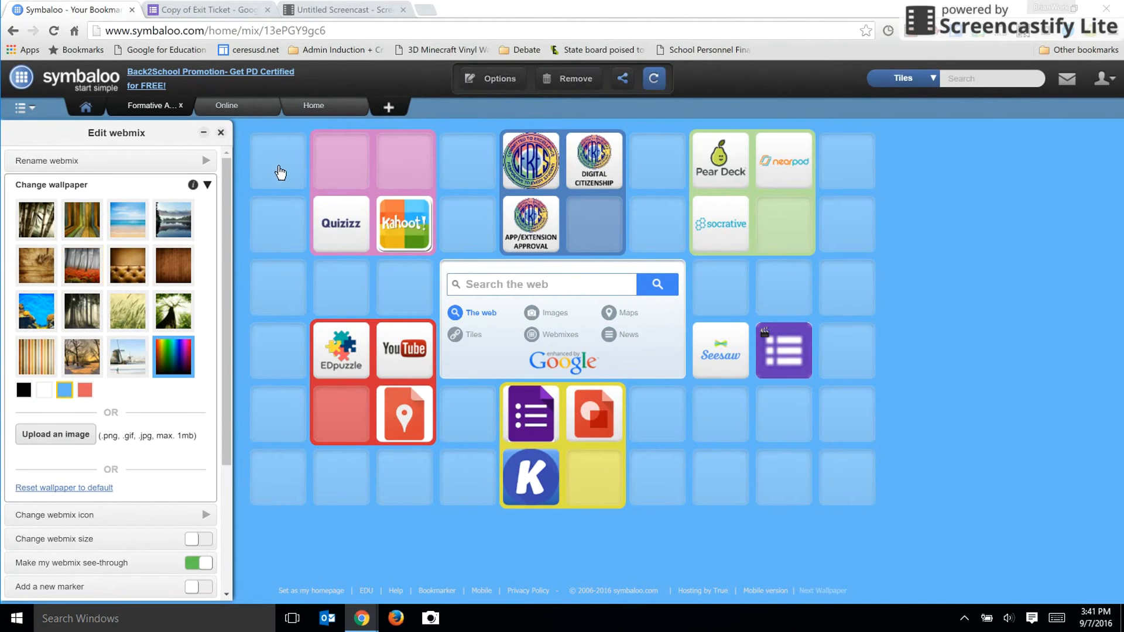
pyautogui.moveTo(440, 274)
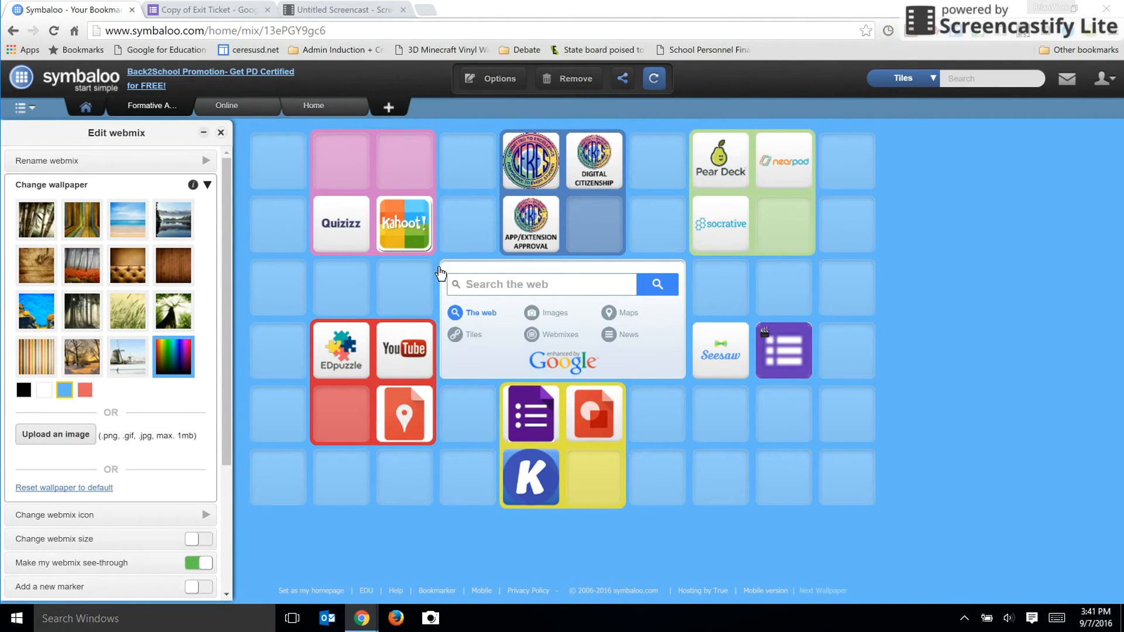
pyautogui.click(221, 133)
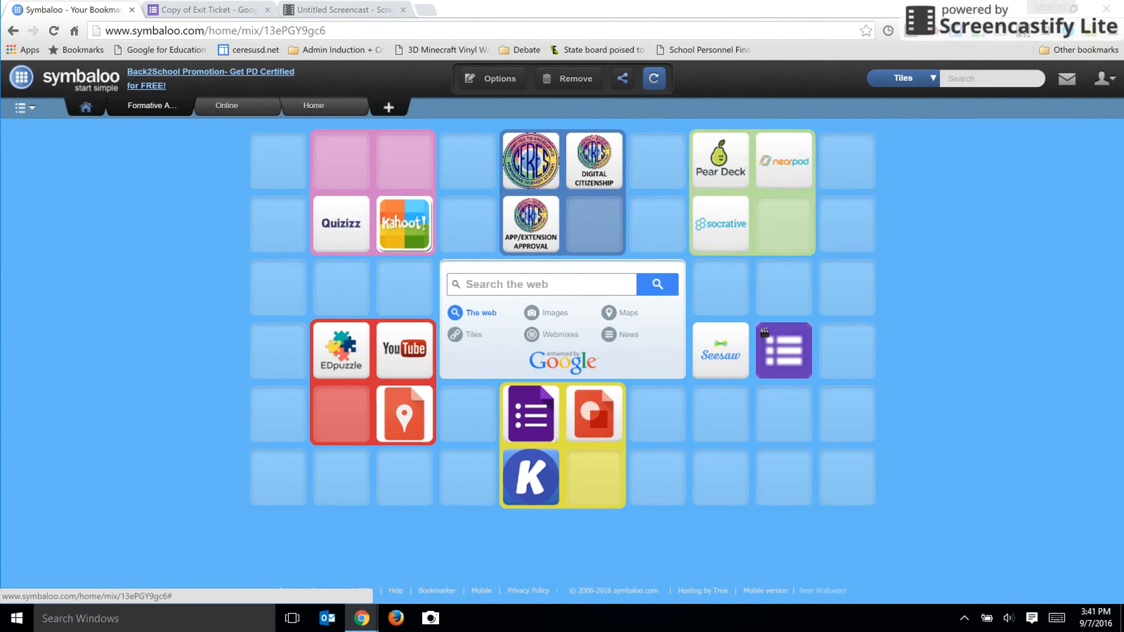
# Share the webmix, select its share link, and view the embed code.
pyautogui.click(620, 79)
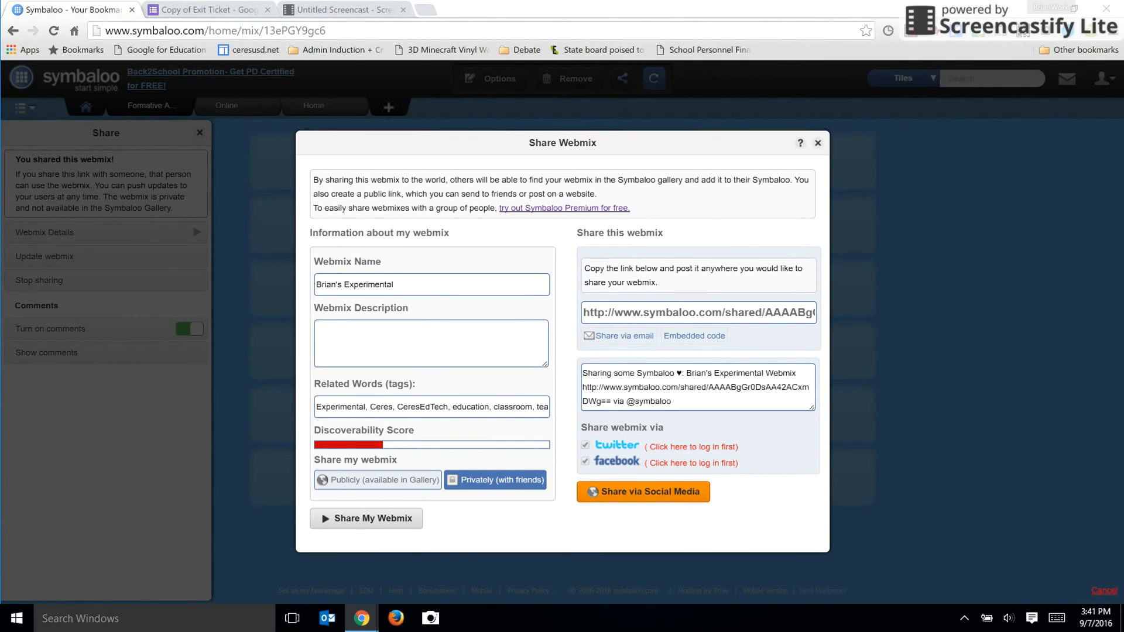
pyautogui.click(378, 480)
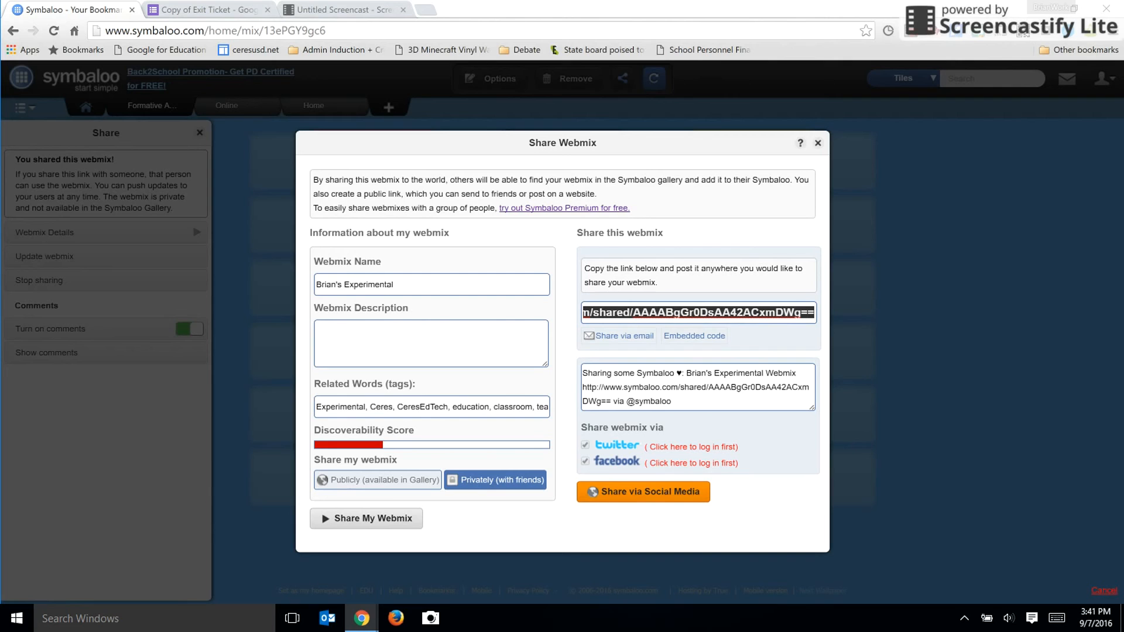
pyautogui.click(817, 143)
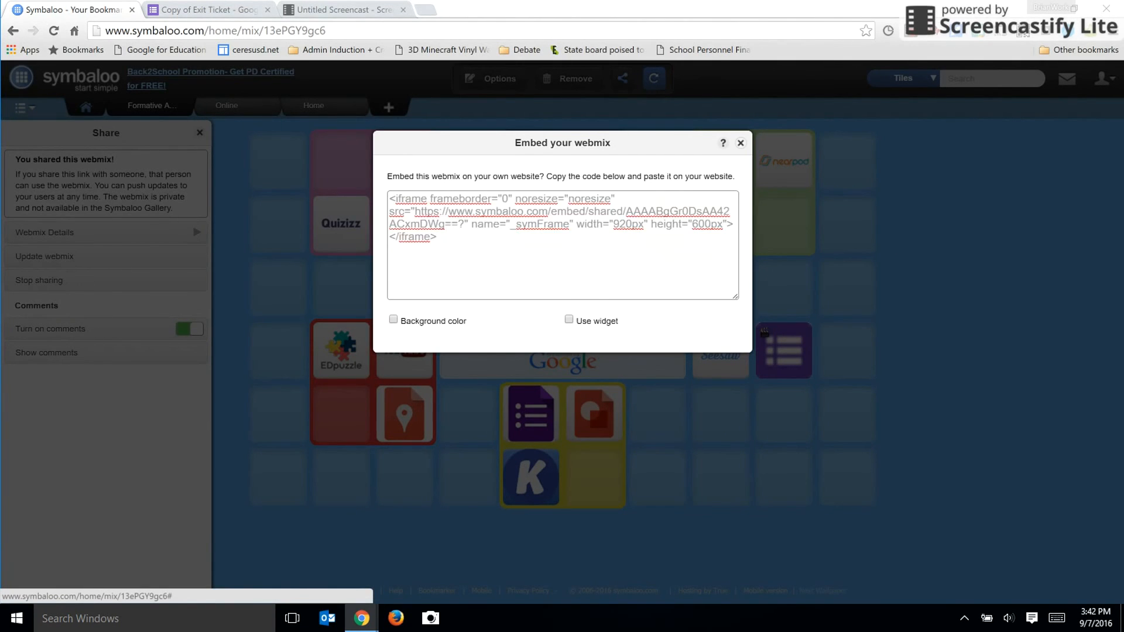
pyautogui.click(741, 143)
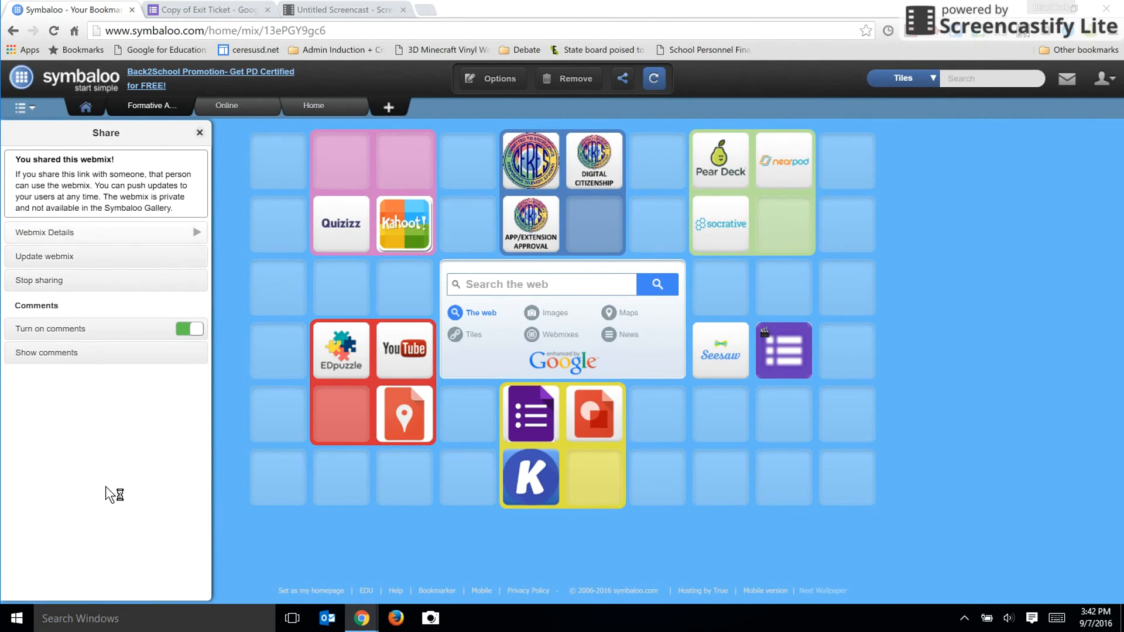